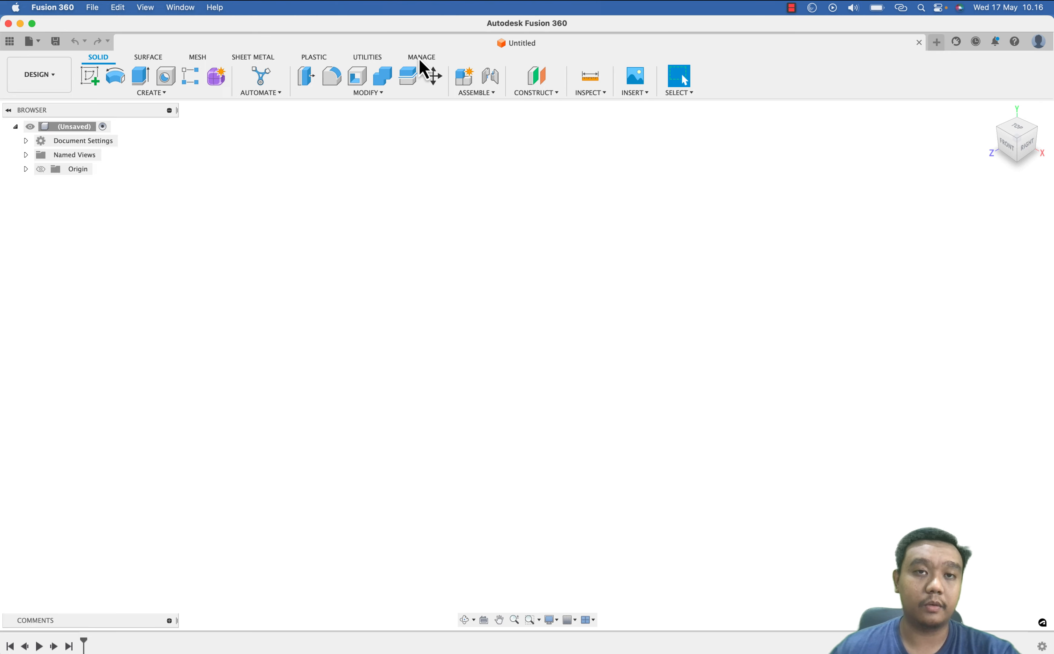
mouse_move(205, 146)
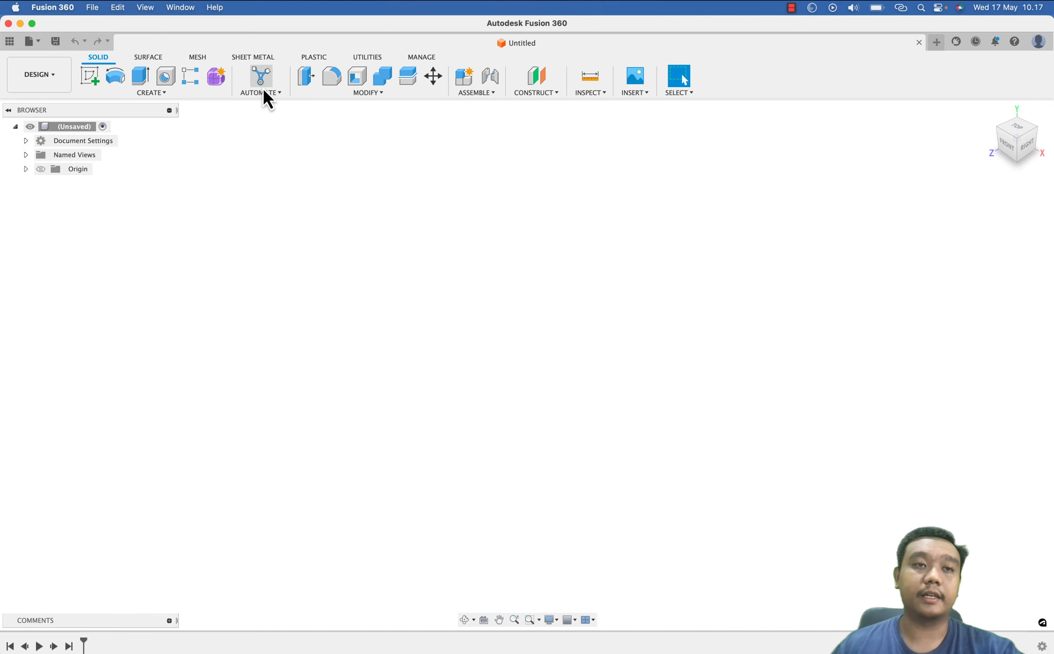
mouse_move(90, 76)
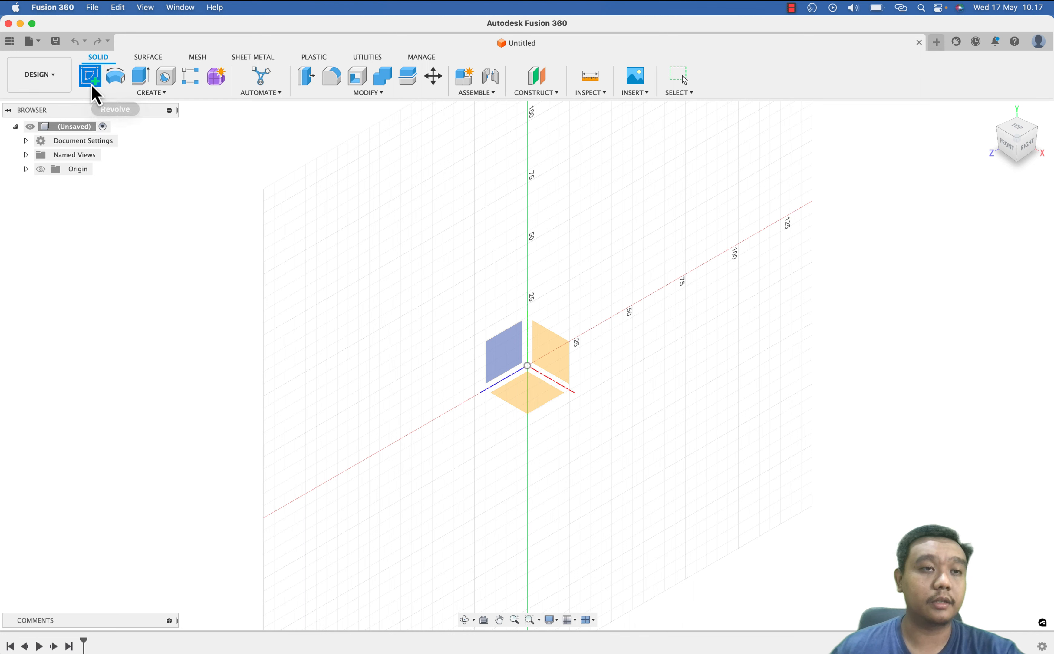
mouse_move(115, 77)
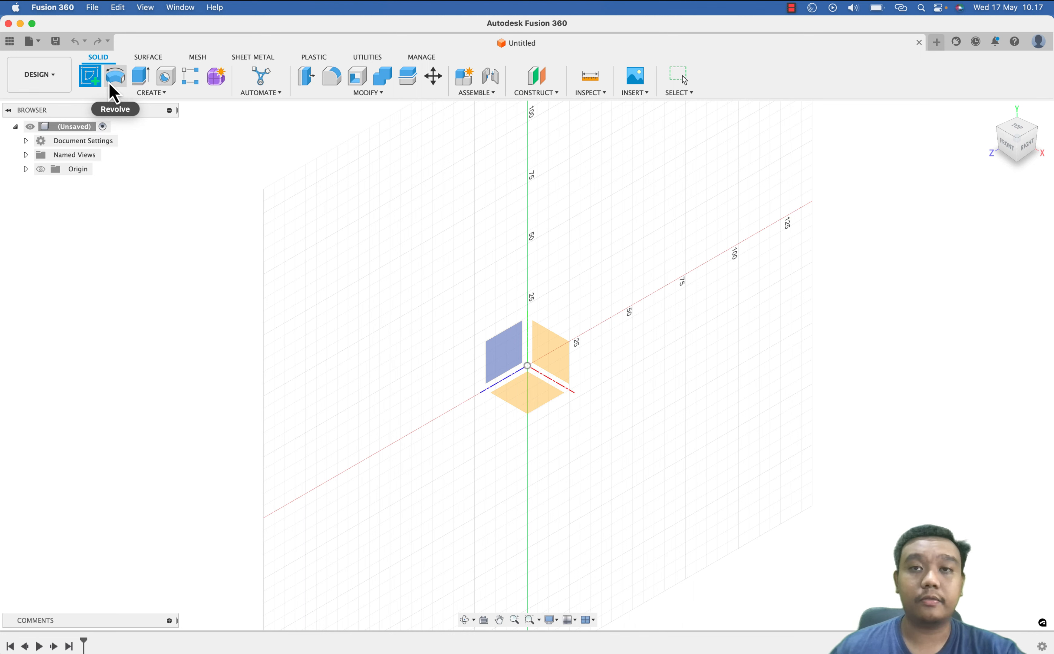
mouse_move(115, 75)
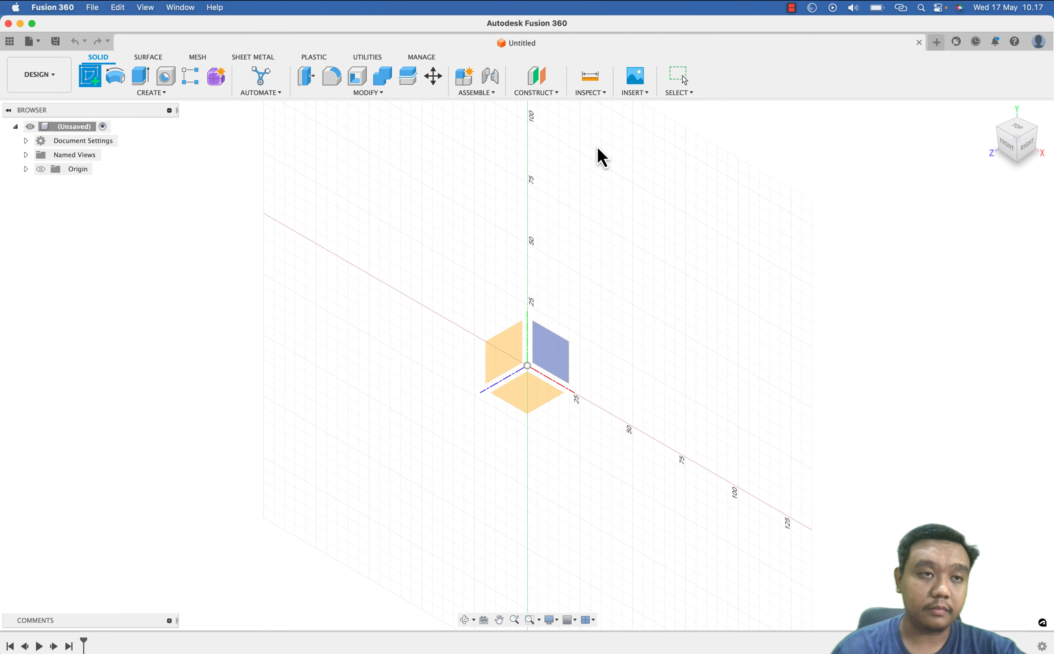
mouse_move(583, 157)
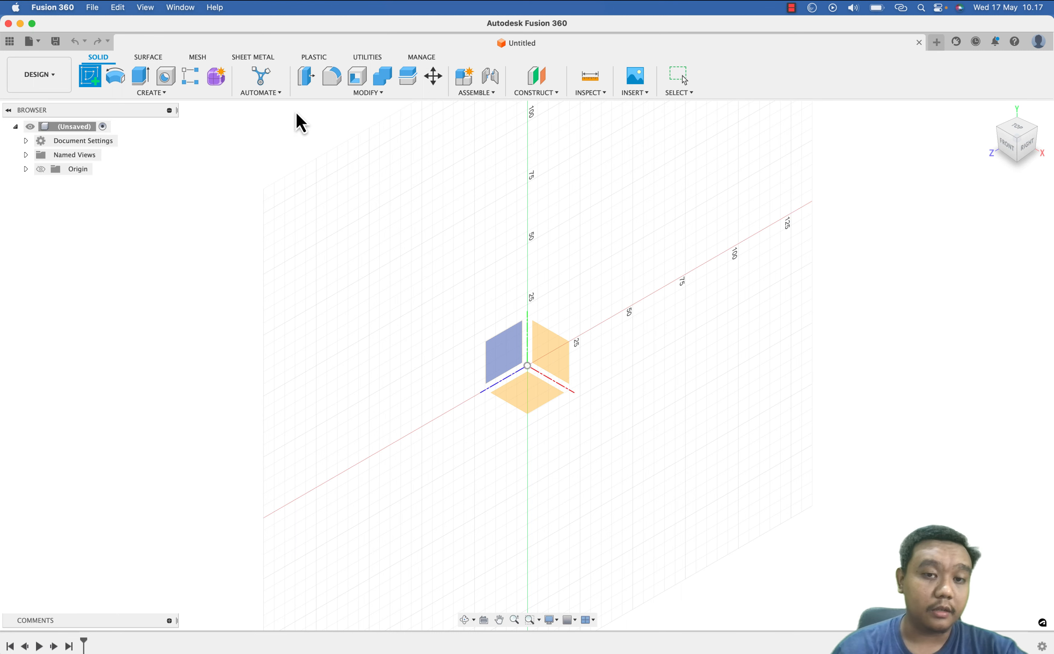
mouse_move(430, 307)
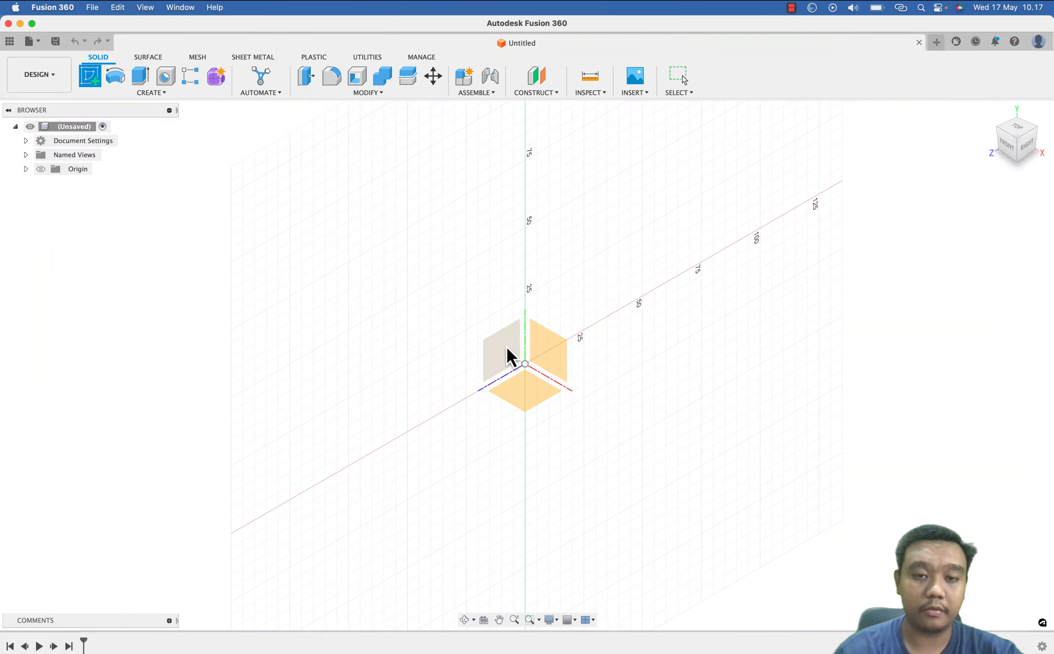
- Draw the closed half-profile of hub, web and rim on the front plane, starting at the origin
left_click(500, 343)
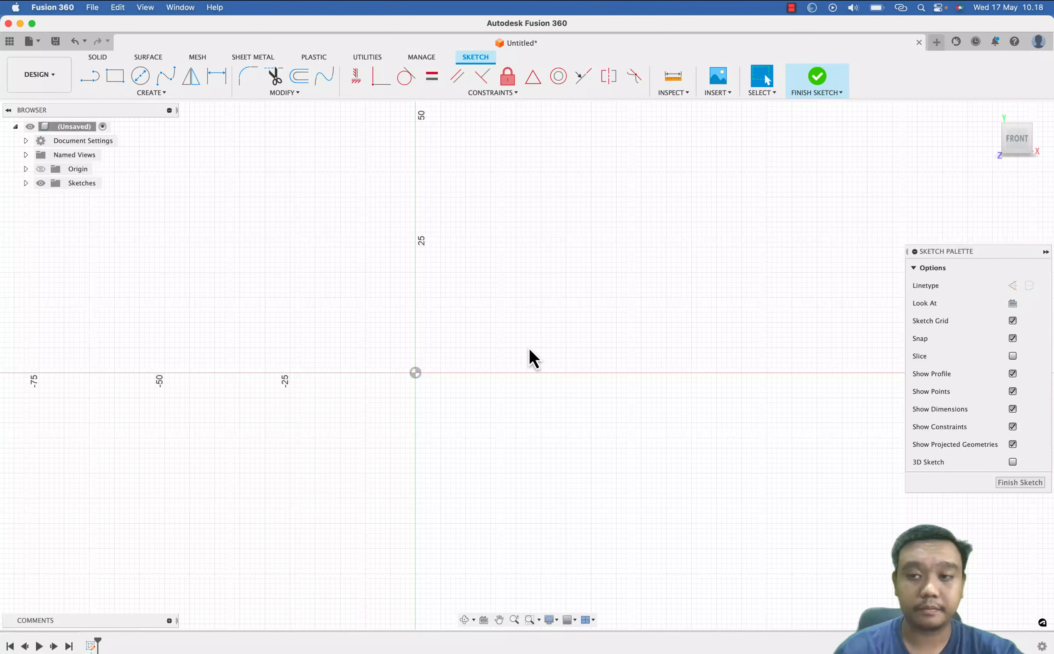
mouse_move(89, 76)
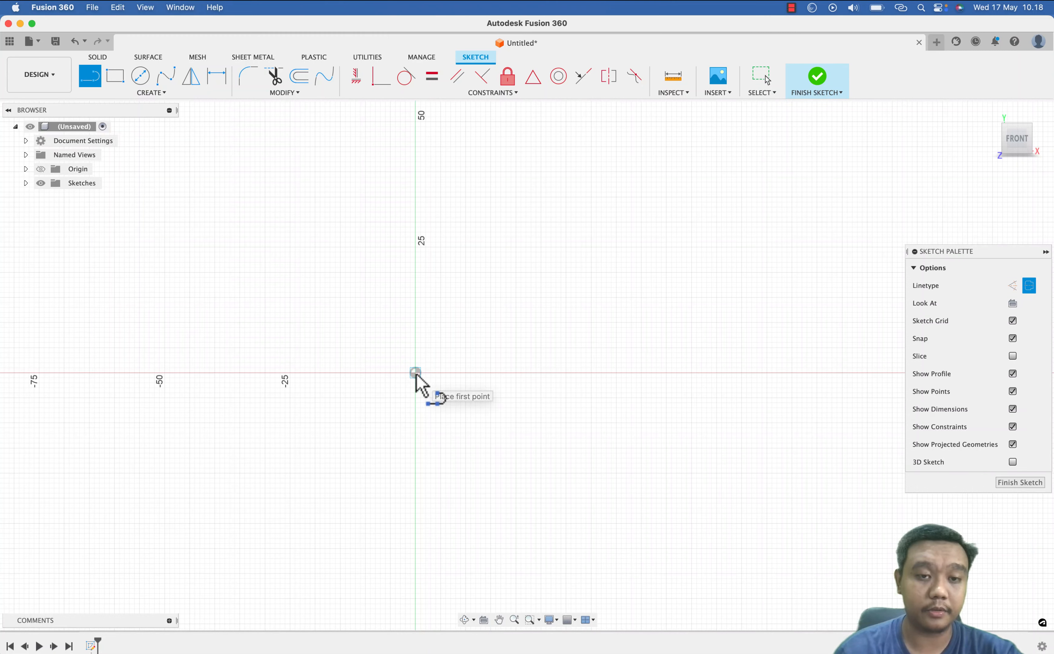
left_click(415, 372)
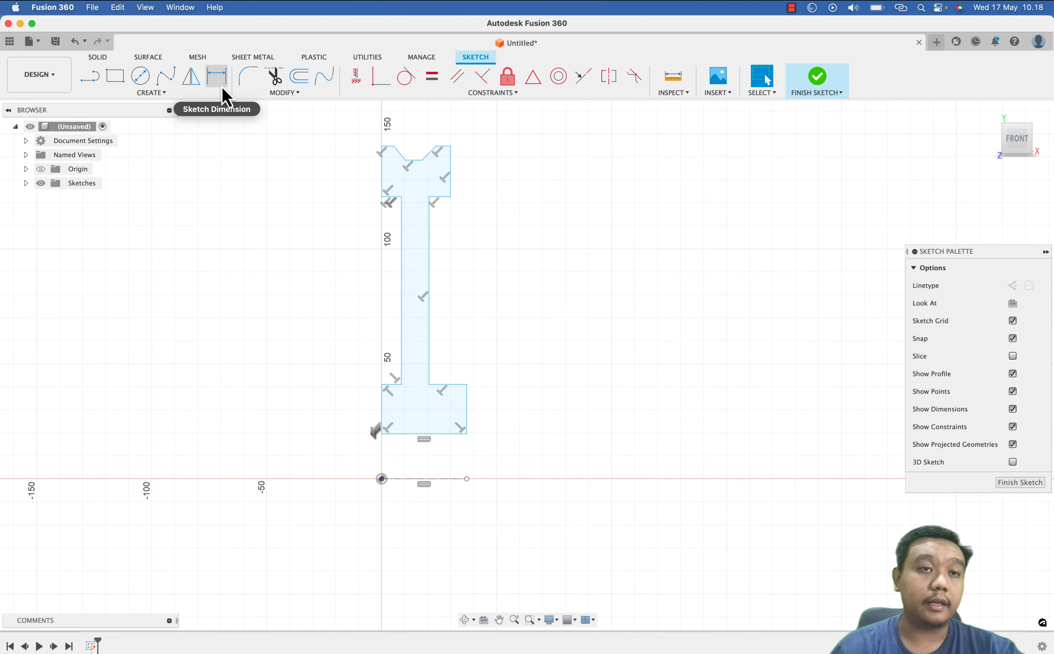
- Add diameter dimensions Ø14 and Ø40 on the hub and select the rim edge for Ø150
left_click(217, 75)
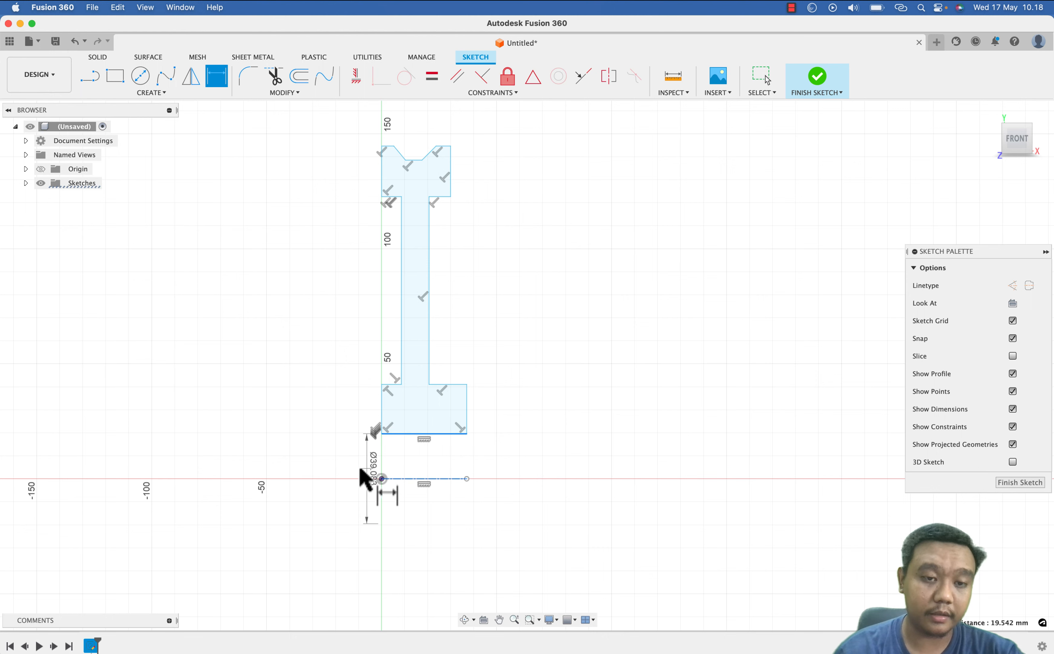
type("14")
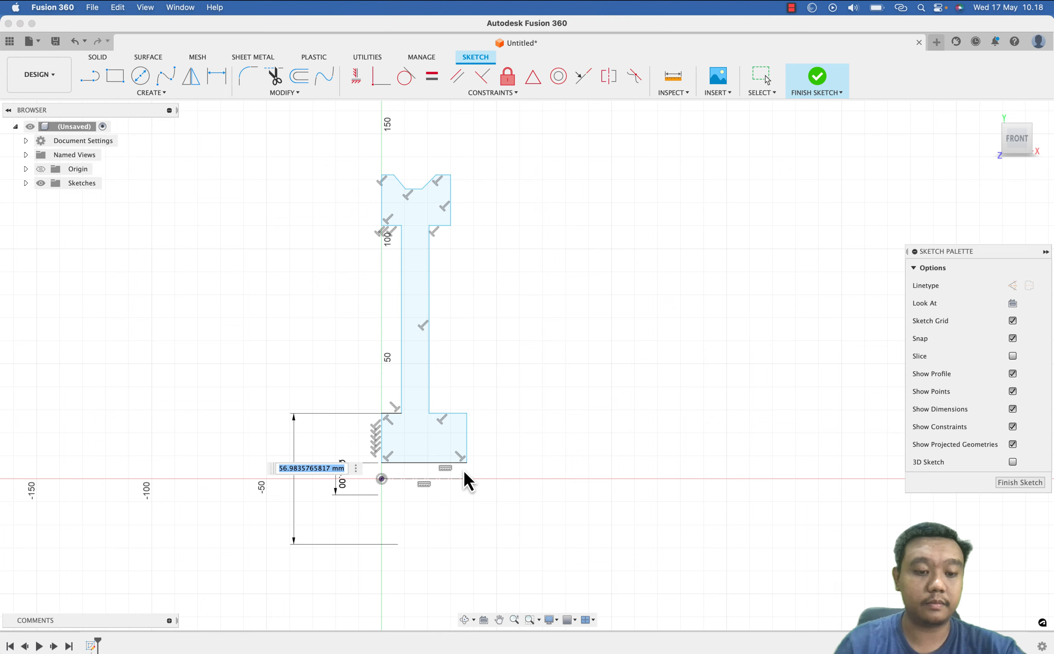
type("40")
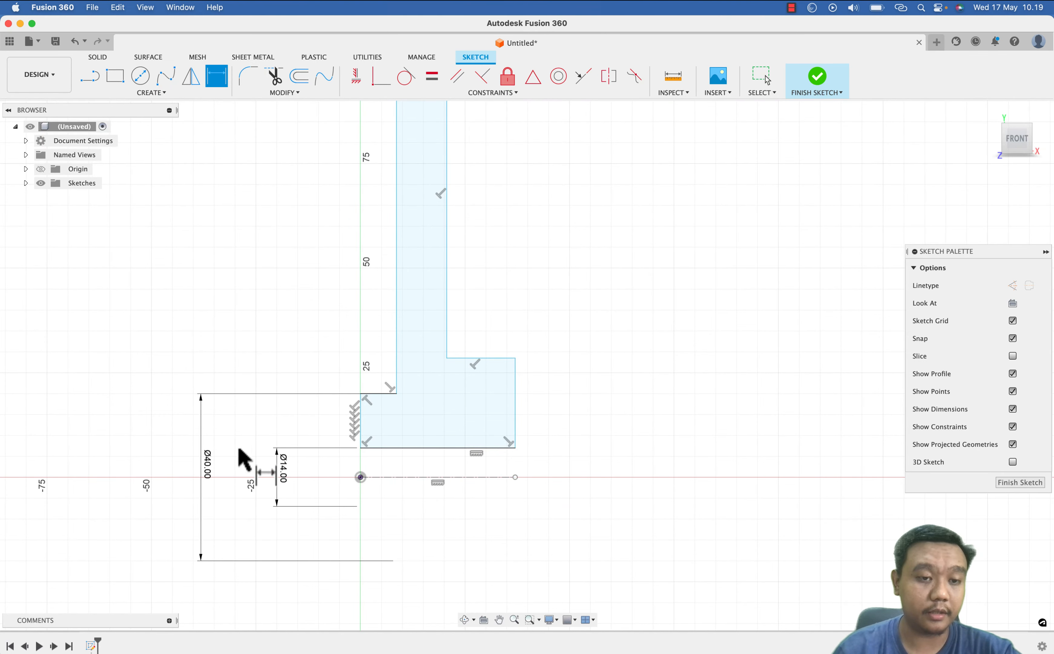
left_click(205, 464)
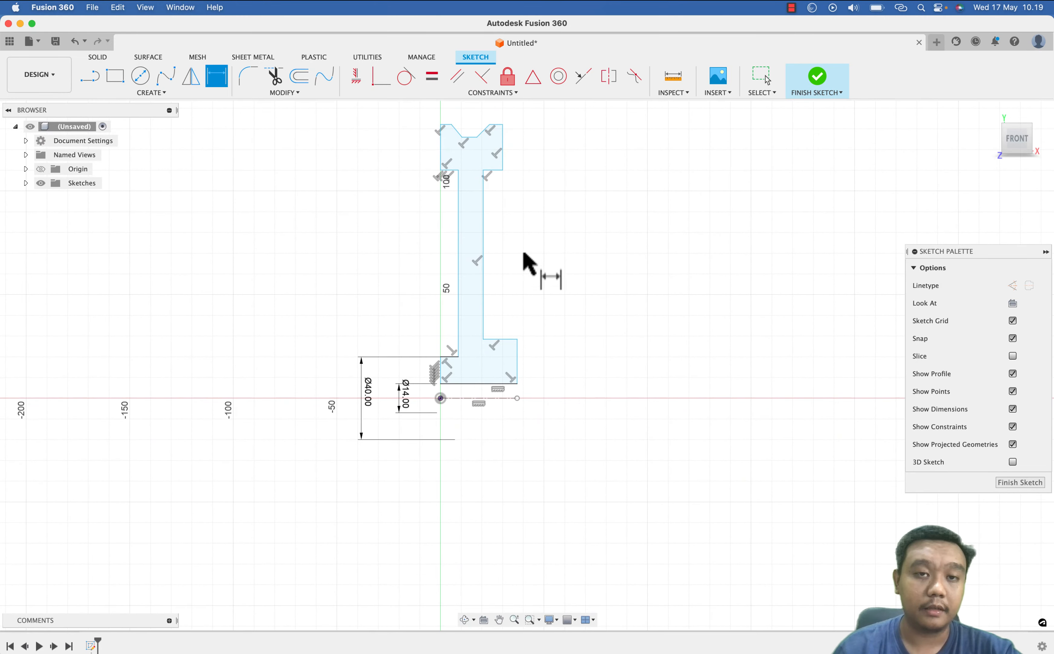
mouse_move(451, 178)
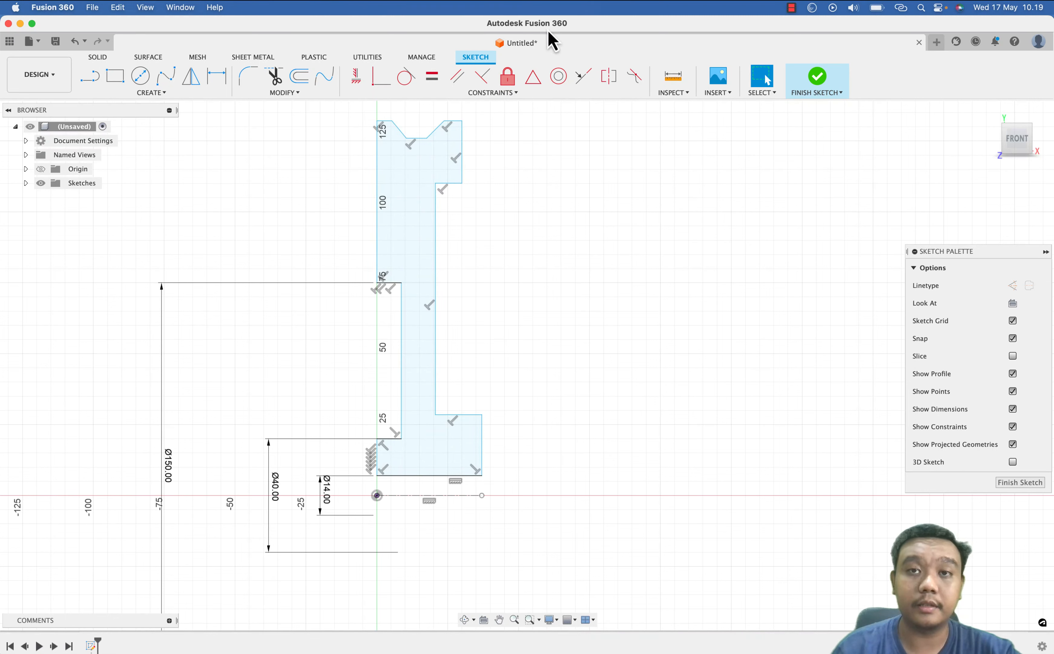
mouse_move(584, 75)
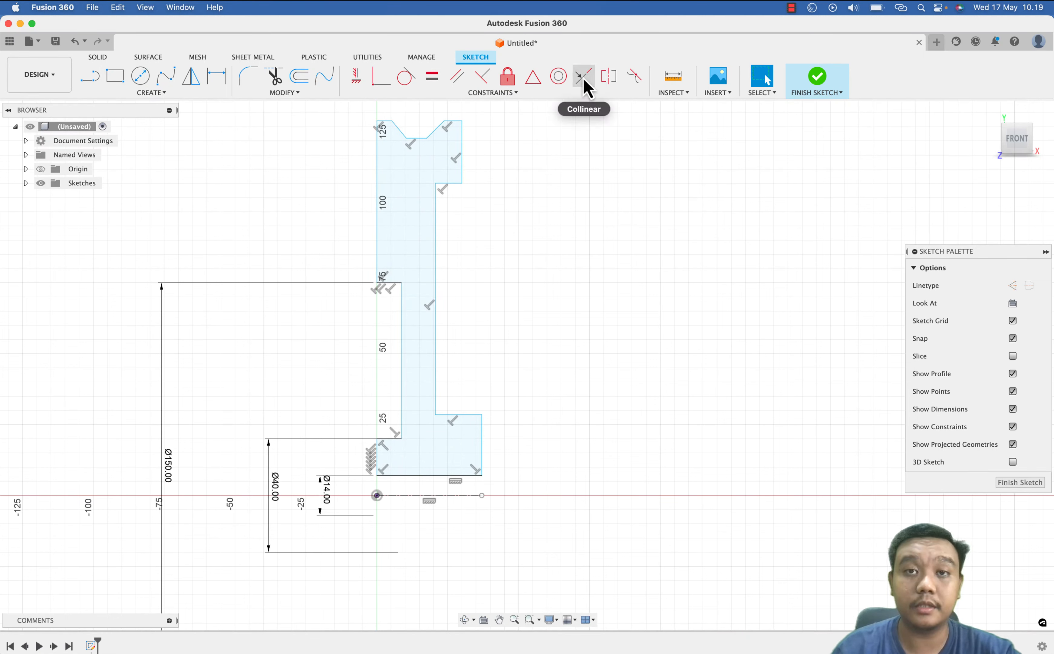
- Make the construction centre line vertical and constrain the web and rim edges symmetric about it
left_click(583, 76)
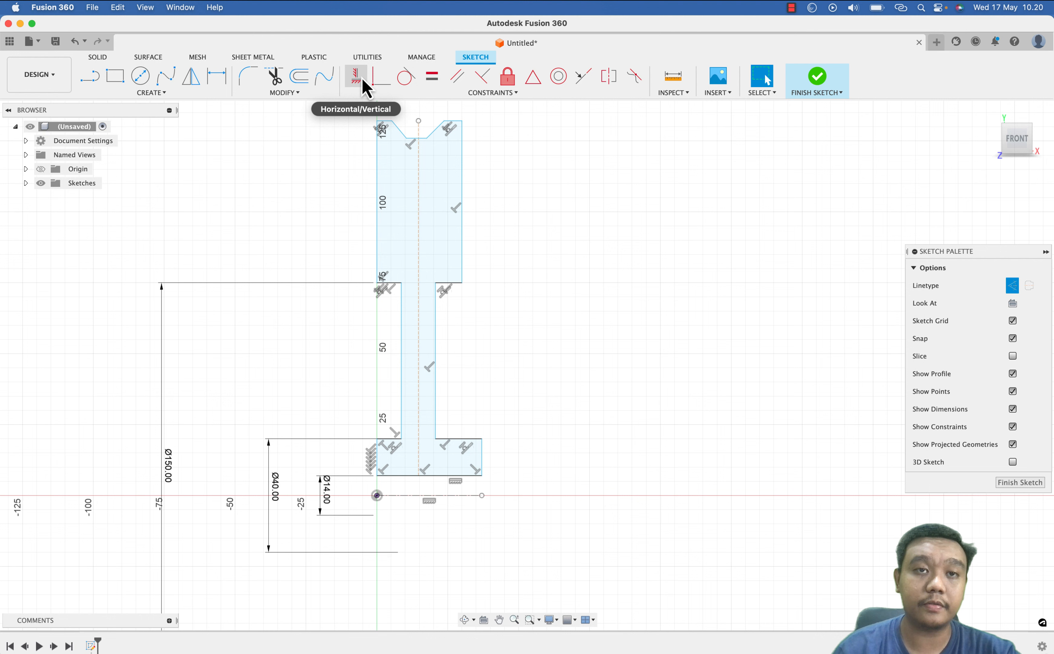
left_click(608, 75)
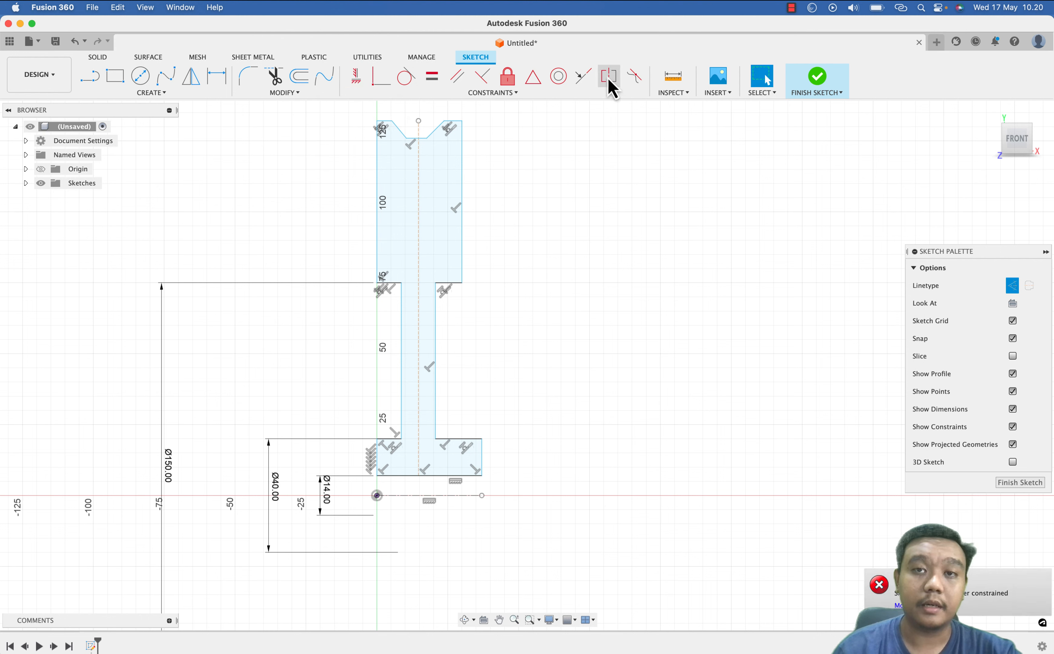
left_click(609, 75)
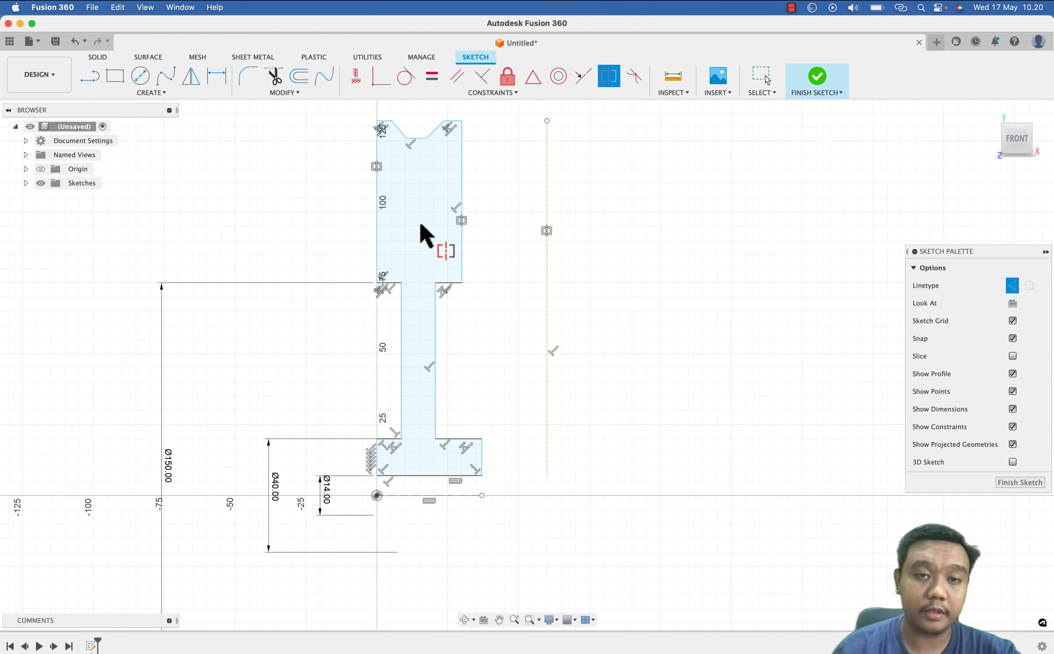
mouse_move(572, 151)
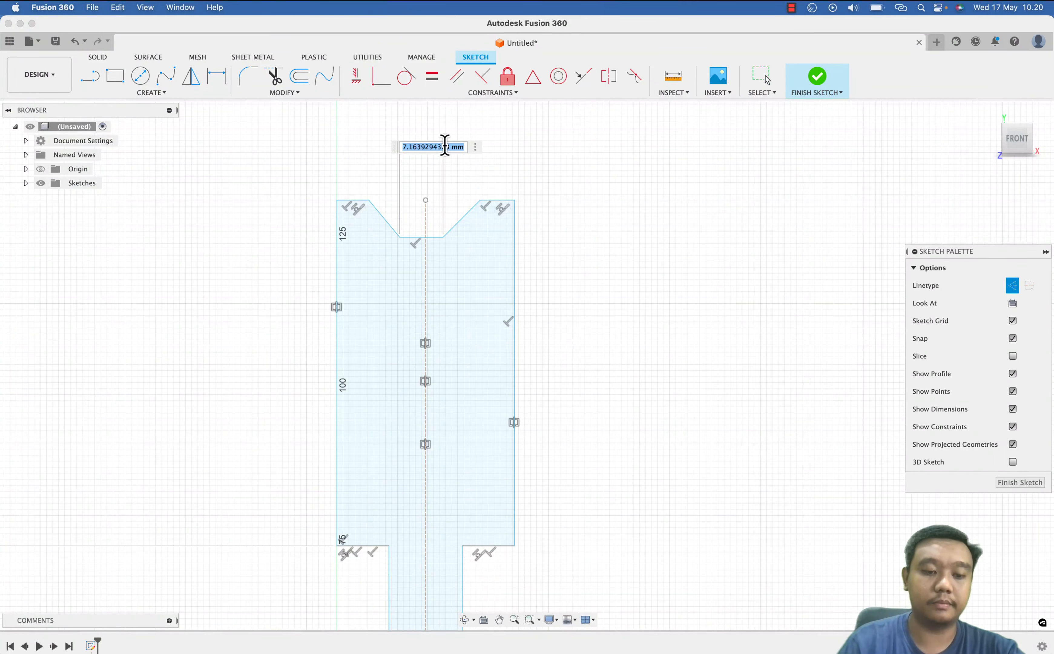
- Dimension the V-groove 3.00 mm bottom width and 10 mm deep, with the rim 20 mm tall
type("3.00")
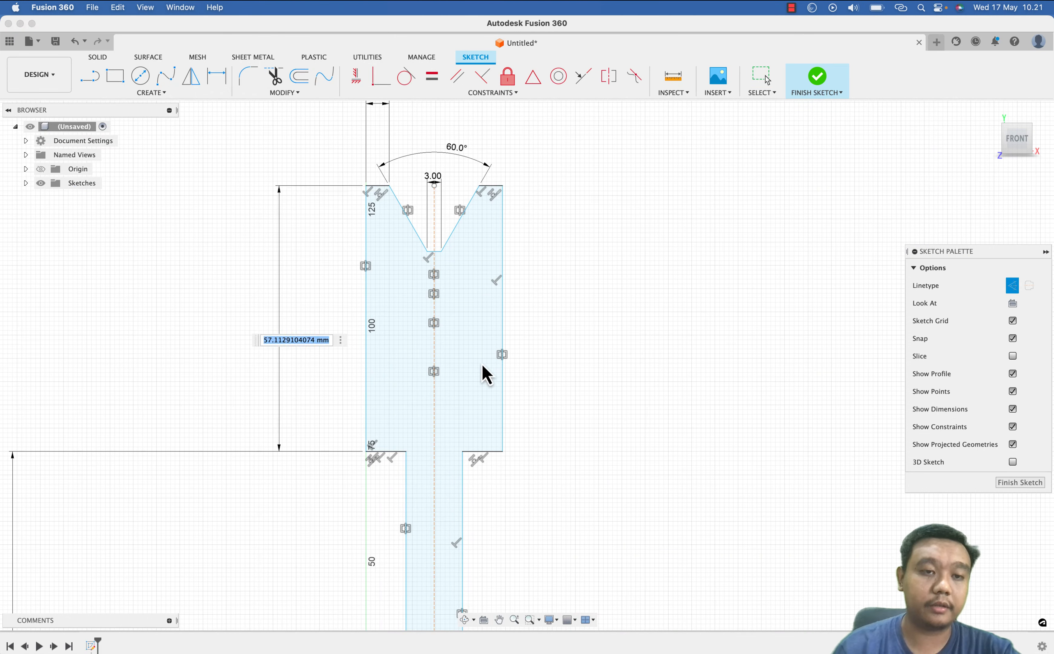
type("20")
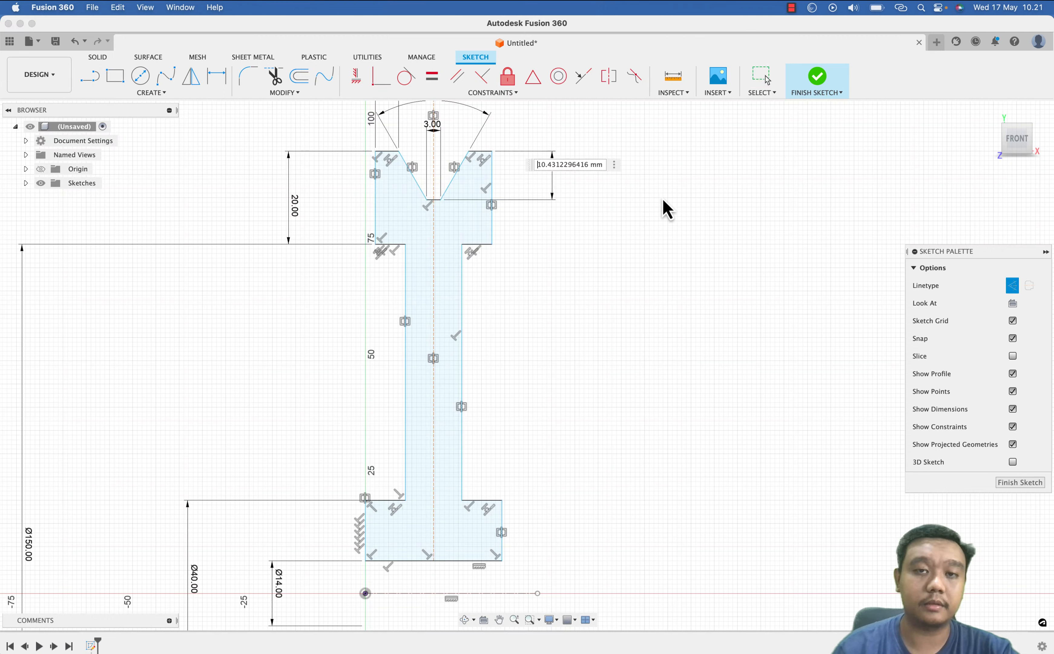
type("10")
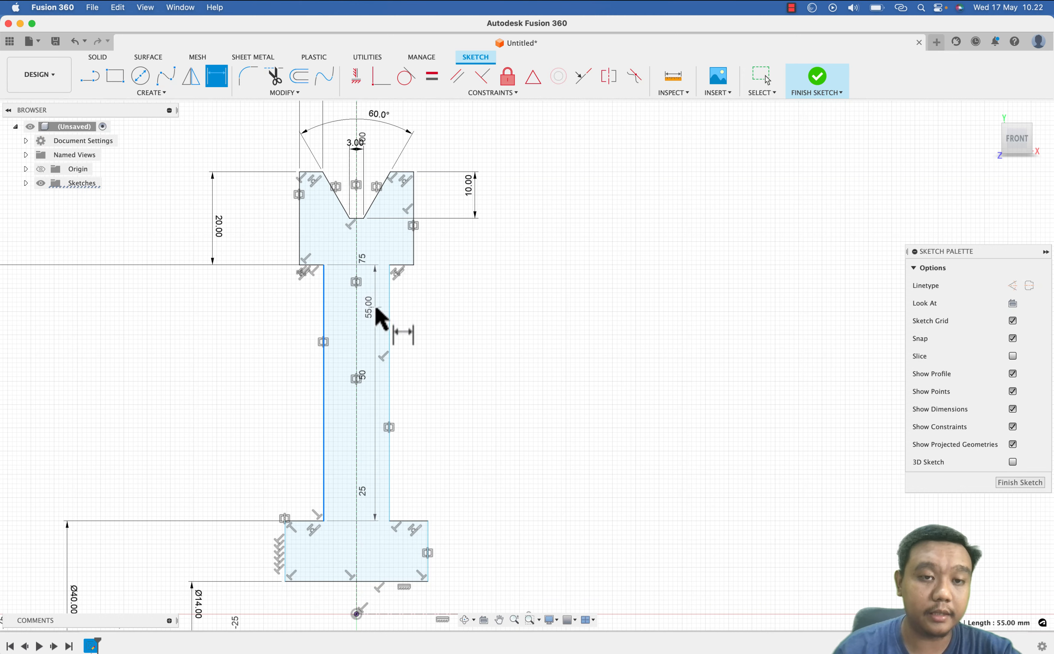
left_click(388, 340)
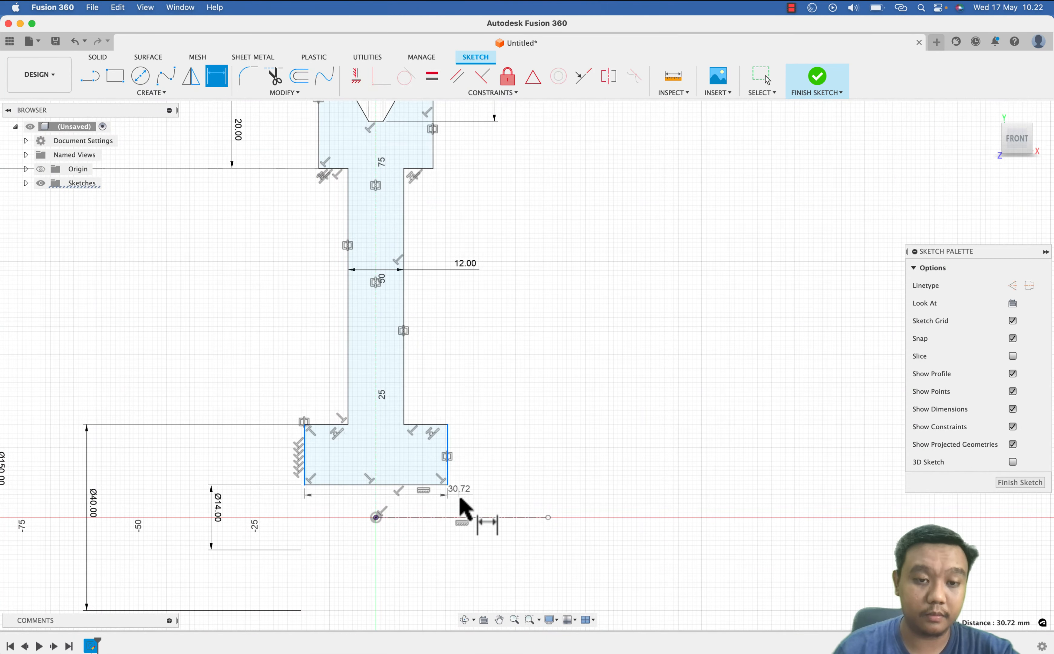
double_click(458, 488)
type("28")
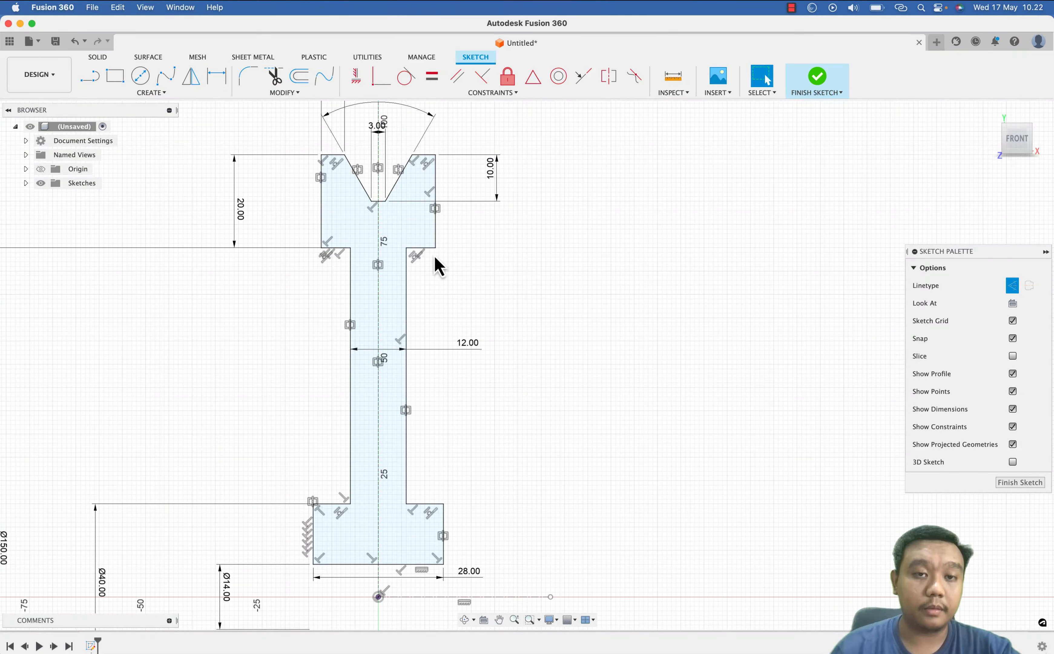
mouse_move(336, 308)
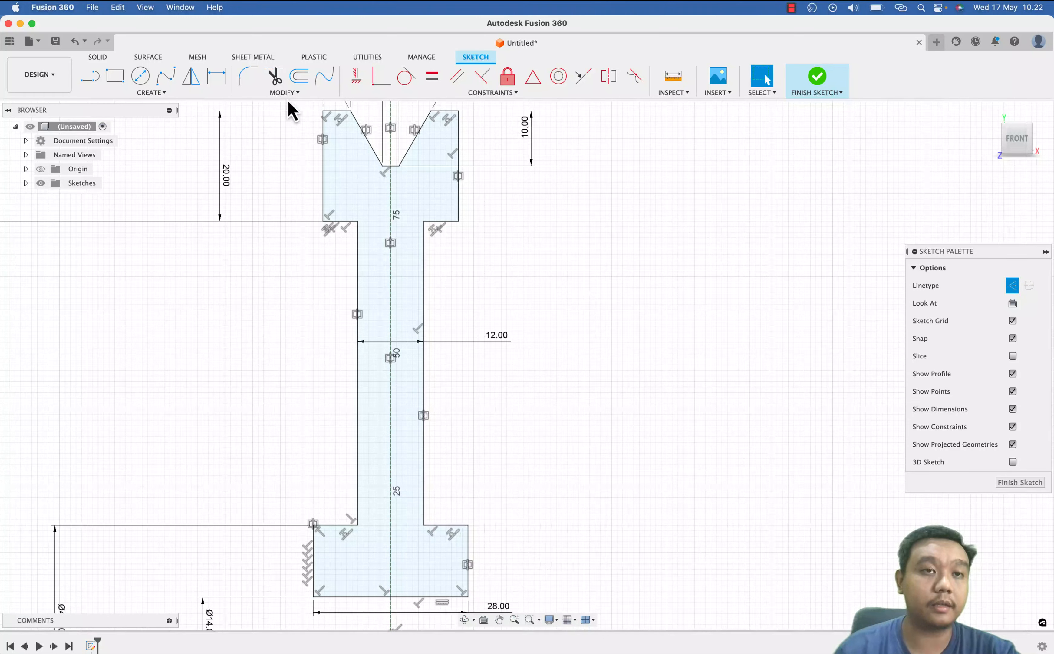
- Apply 2 mm equal-distance chamfers to the four inner corners where the web meets rim and hub
left_click(282, 92)
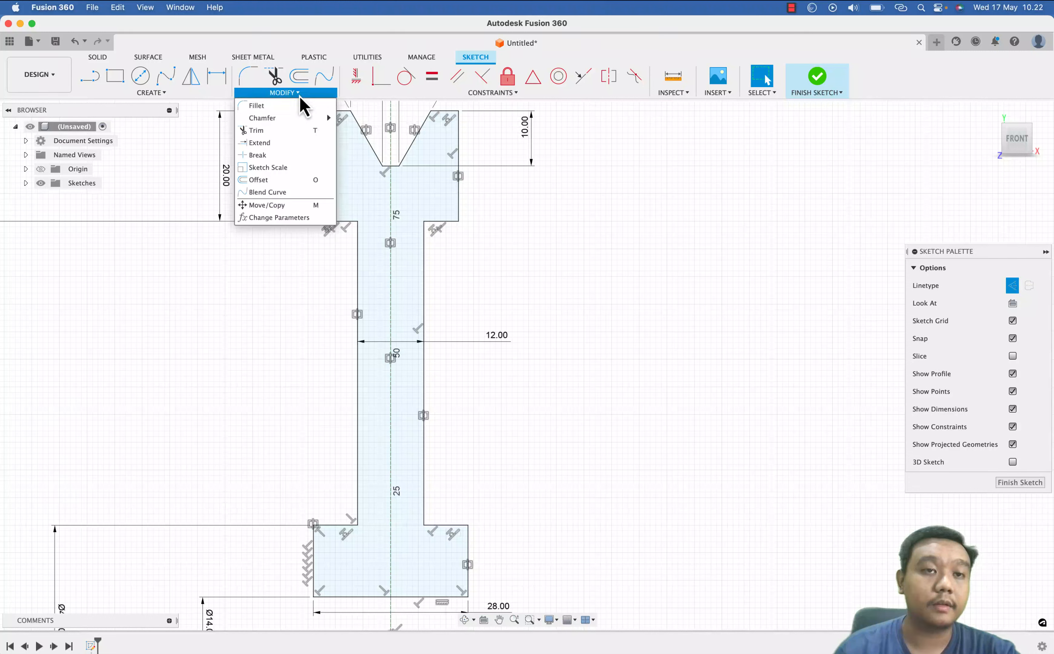
left_click(261, 117)
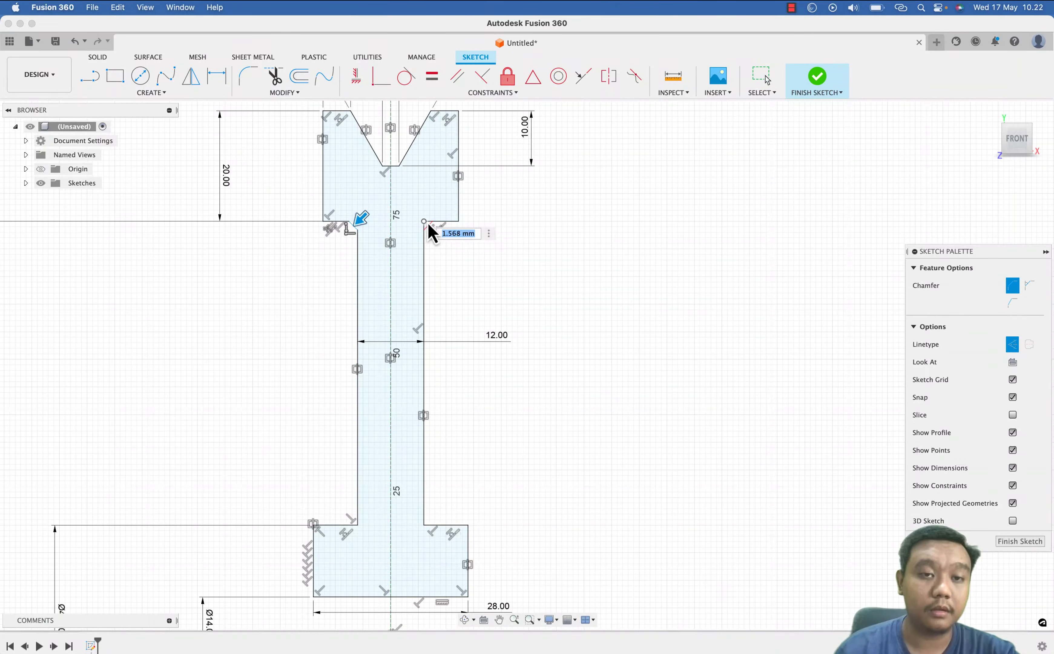
type("2")
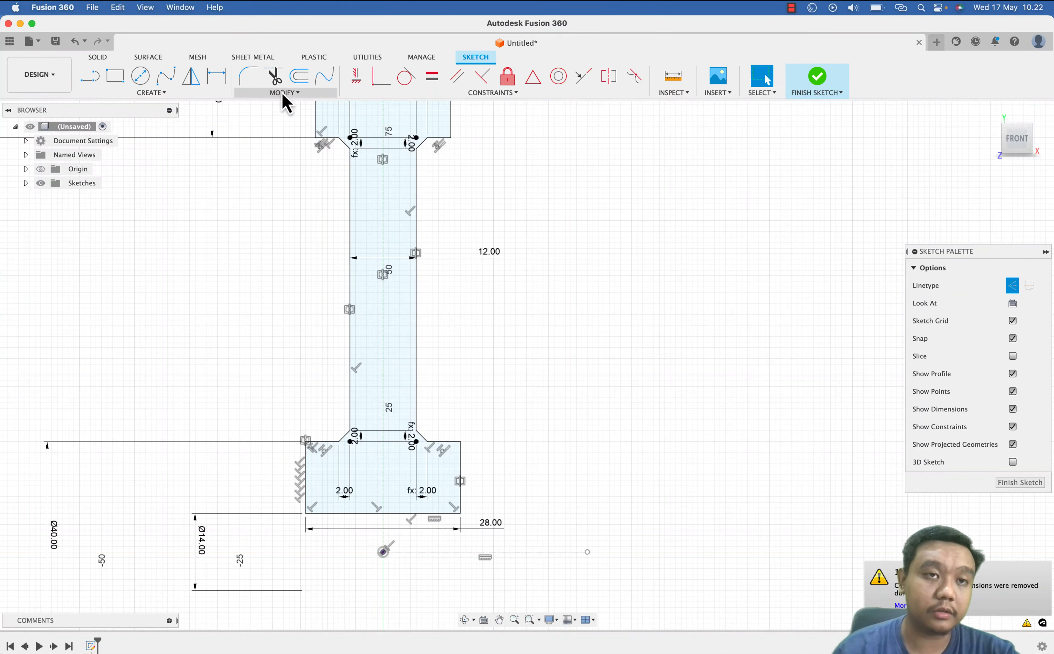
- Chamfer the hub bottom corners 0.5 mm and the remaining rim corners 1 mm with equal-distance chamfers
left_click(285, 92)
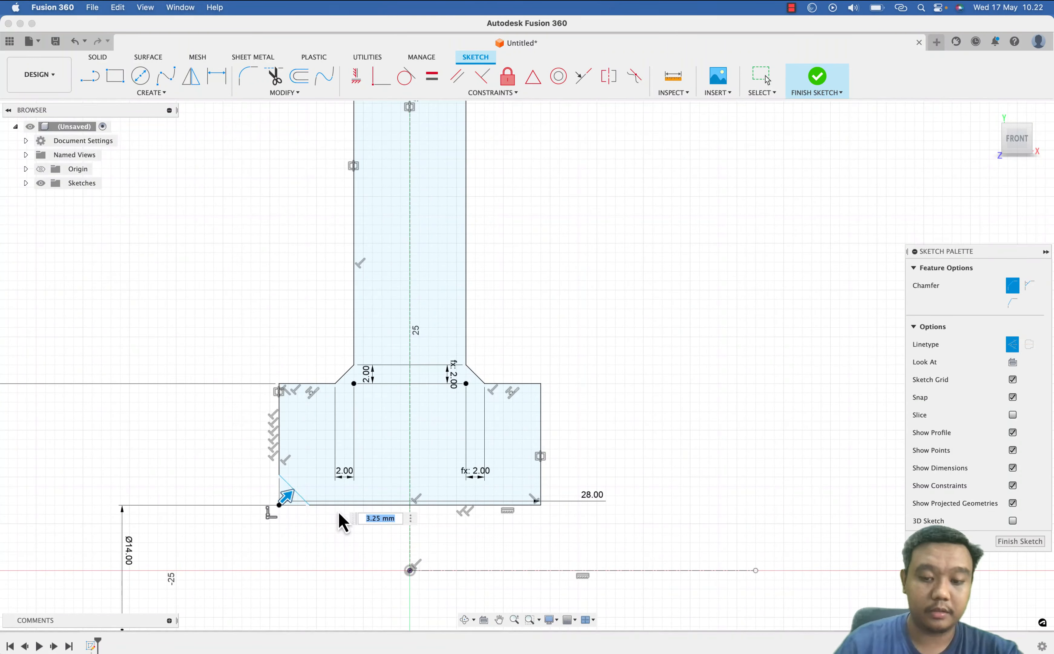
type("0.5")
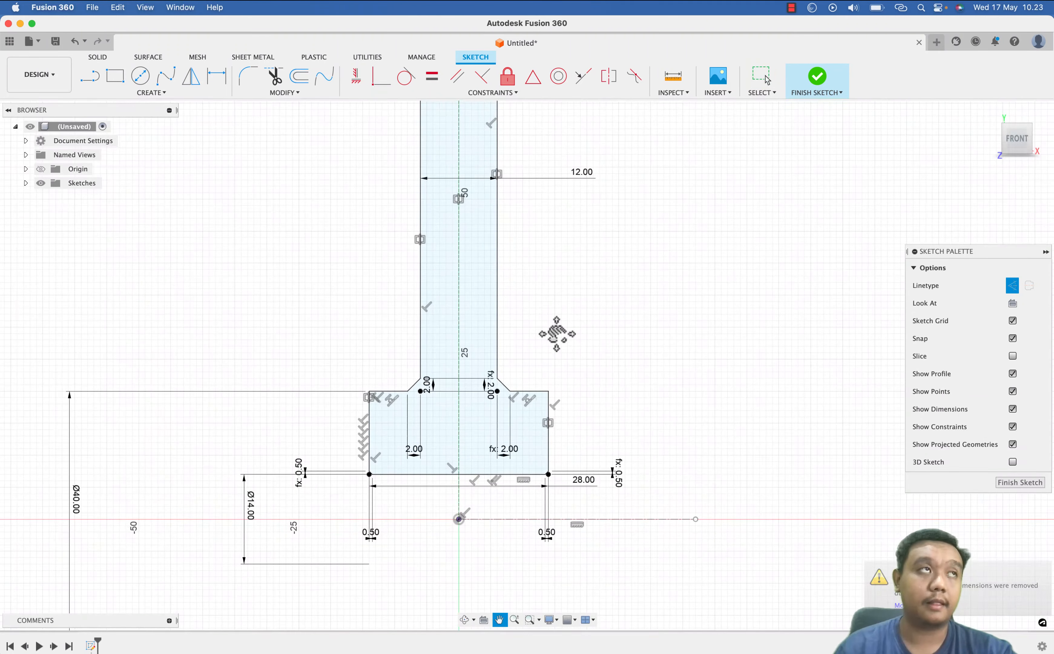
left_click(283, 92)
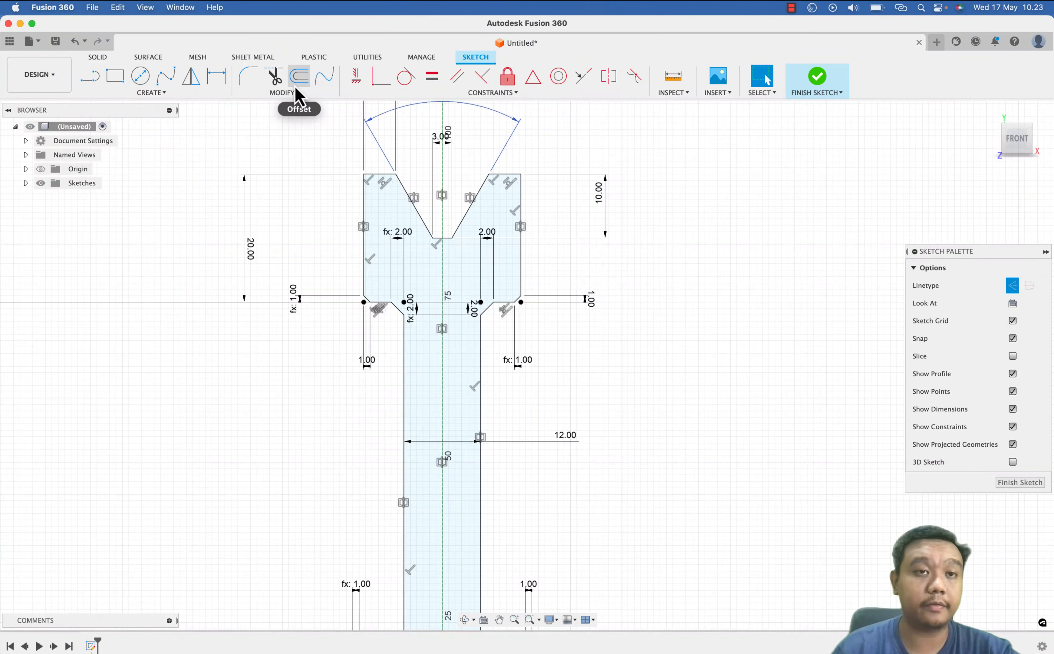
left_click(282, 92)
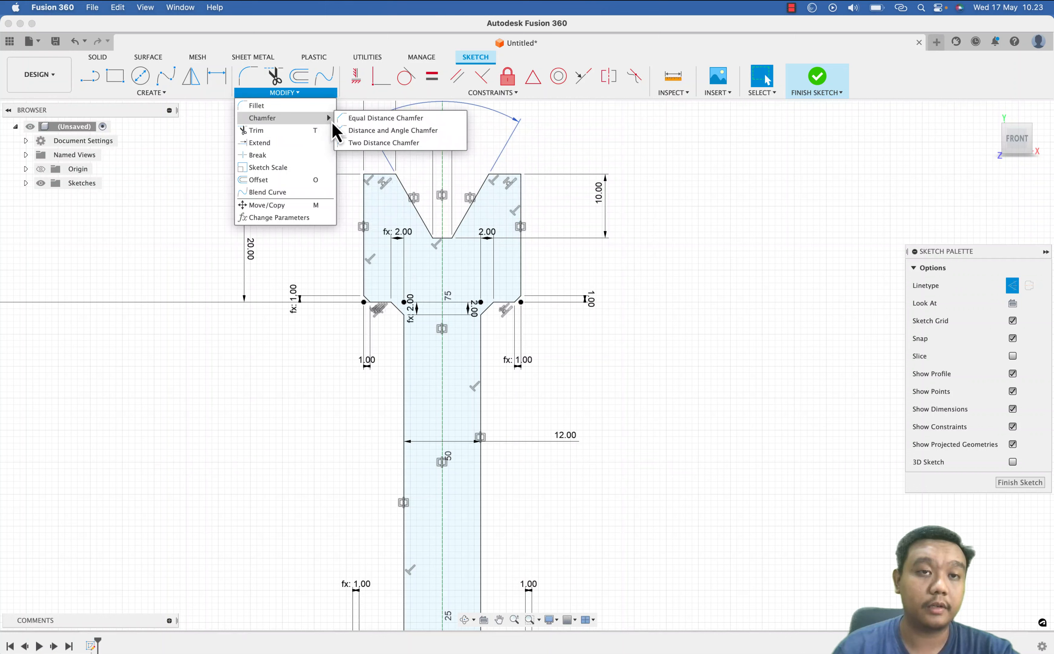
left_click(385, 118)
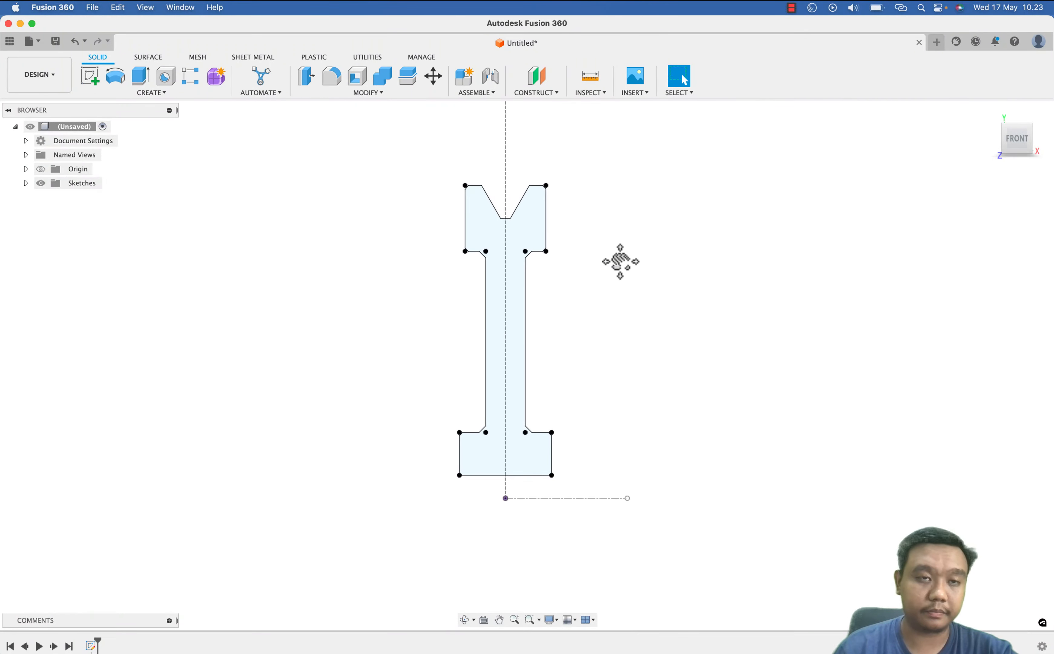
- Revolve the profile a full 360° about its axis into a solid pulley body
left_click(115, 75)
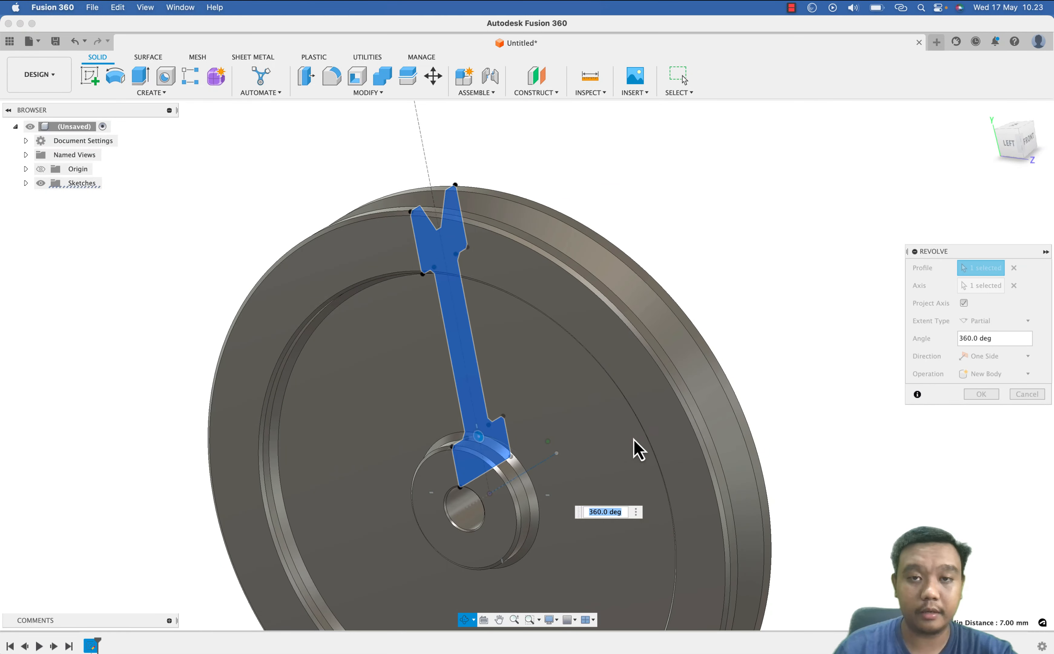
left_click(980, 394)
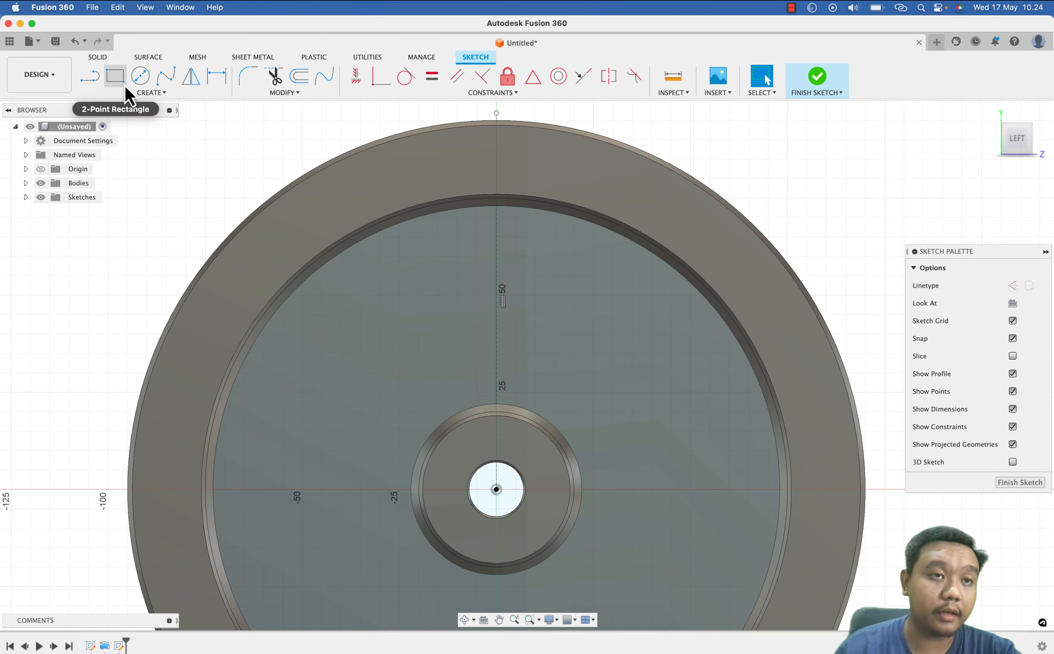
mouse_move(90, 76)
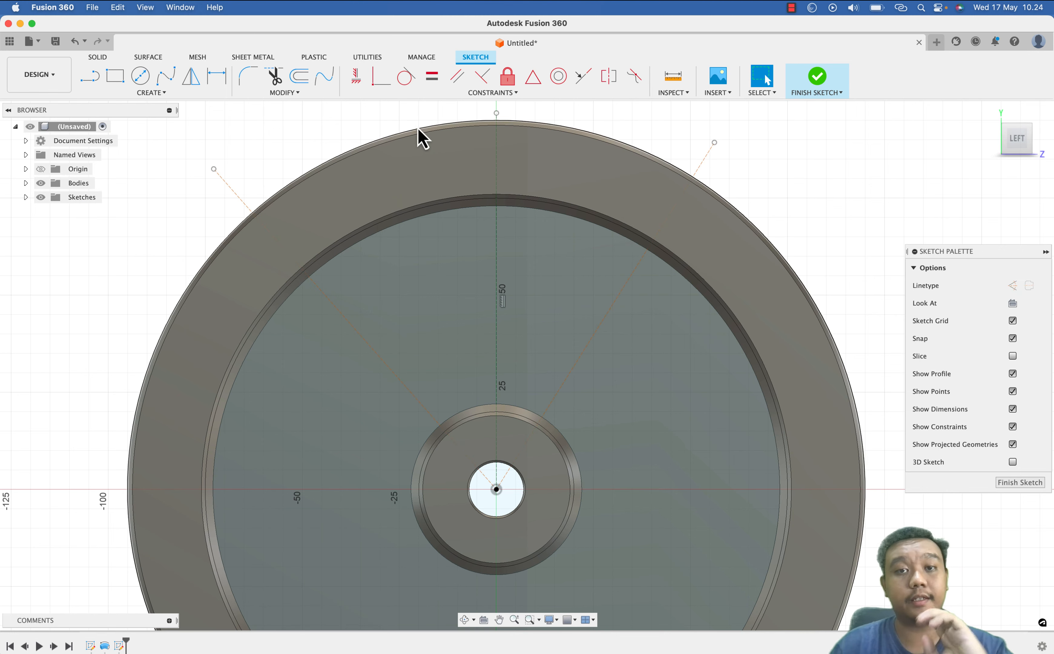
- Sketch two angled construction lines on the pulley face and constrain them symmetric
left_click(151, 93)
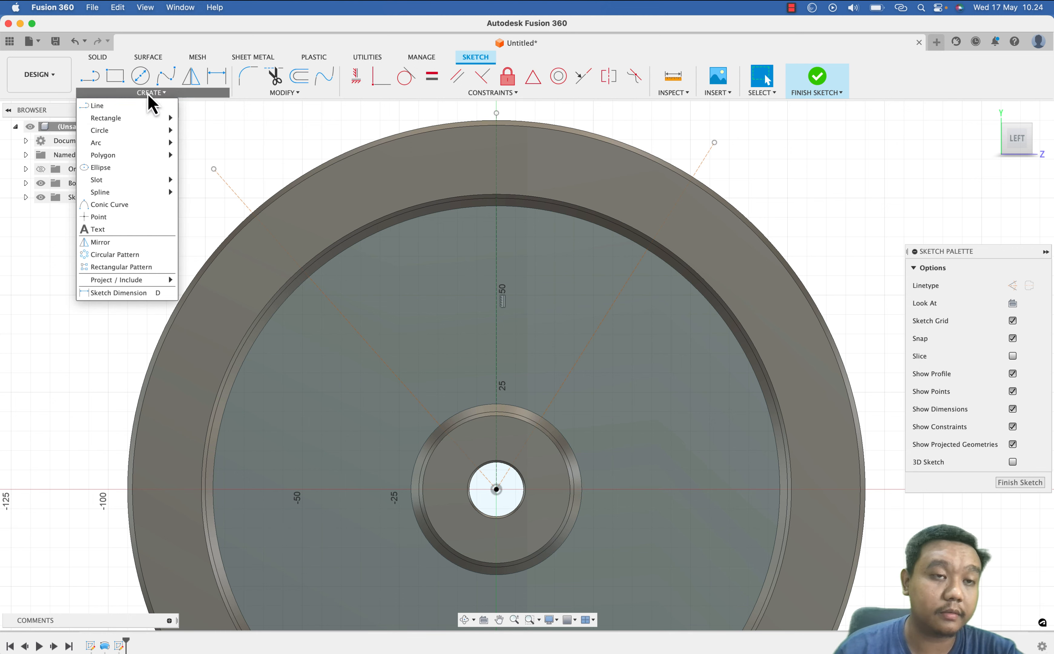
left_click(558, 76)
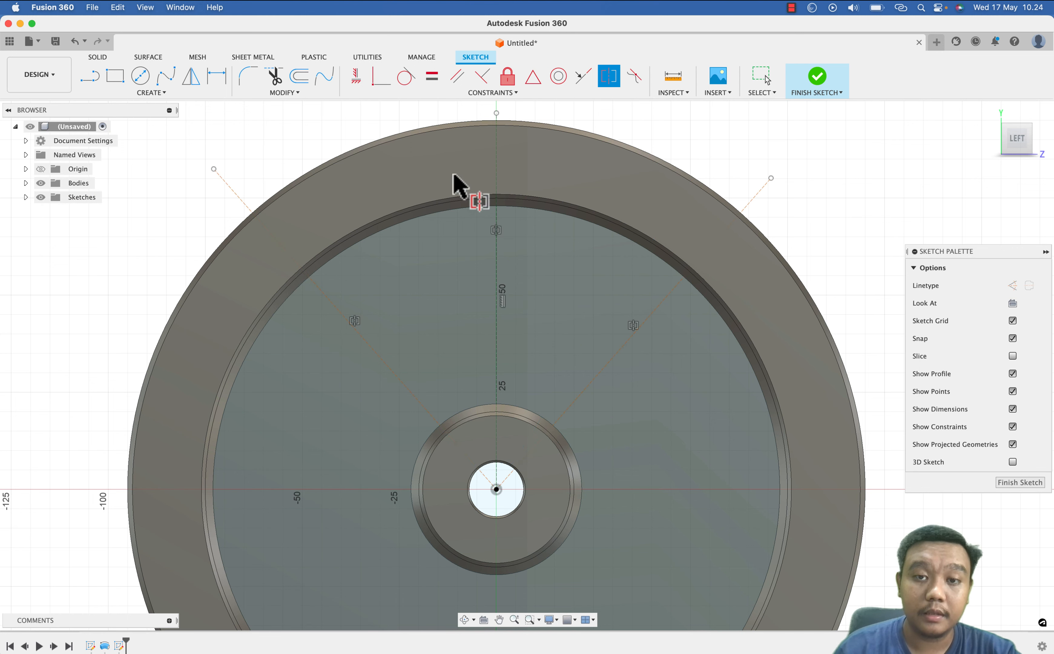
left_click(139, 76)
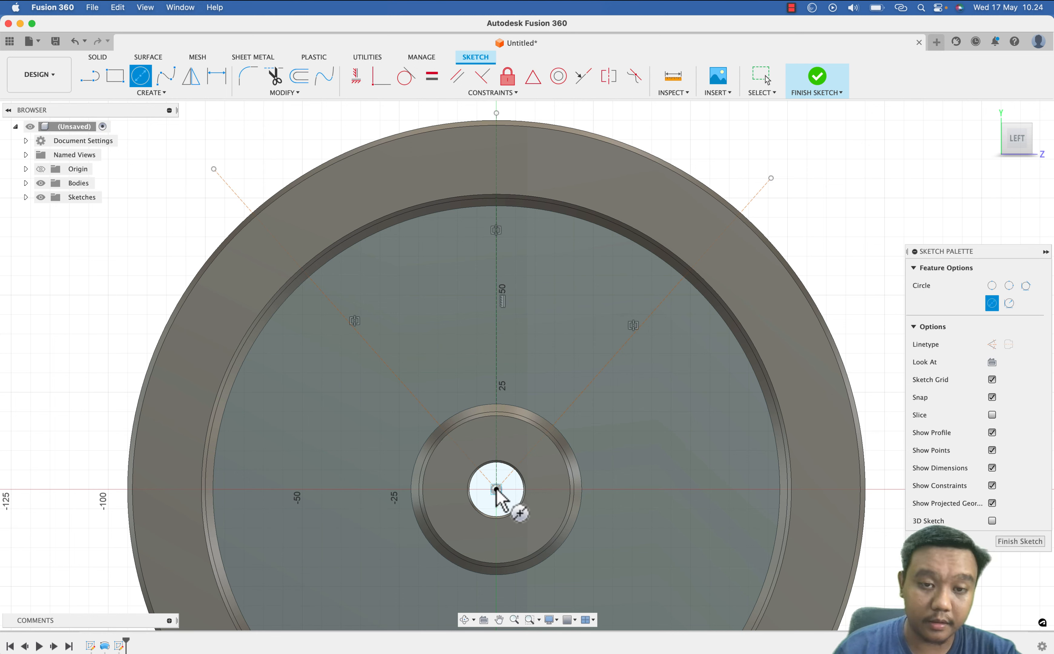
- Draw two circles centred on the pulley axis and dimension the inner Ø50 and outer Ø140
left_click(496, 489)
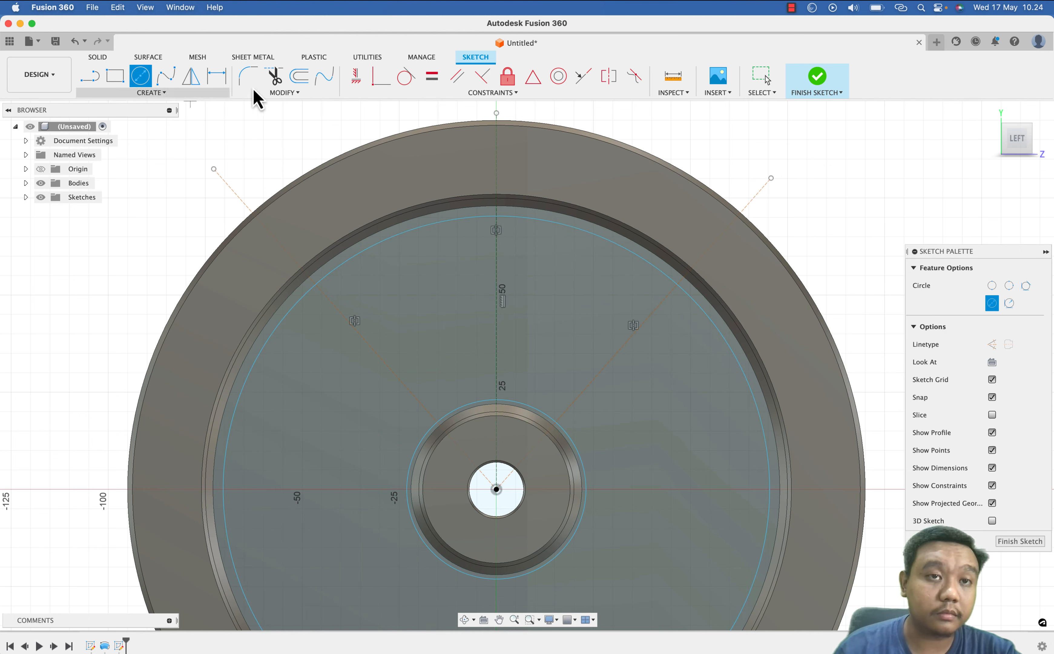
left_click(216, 76)
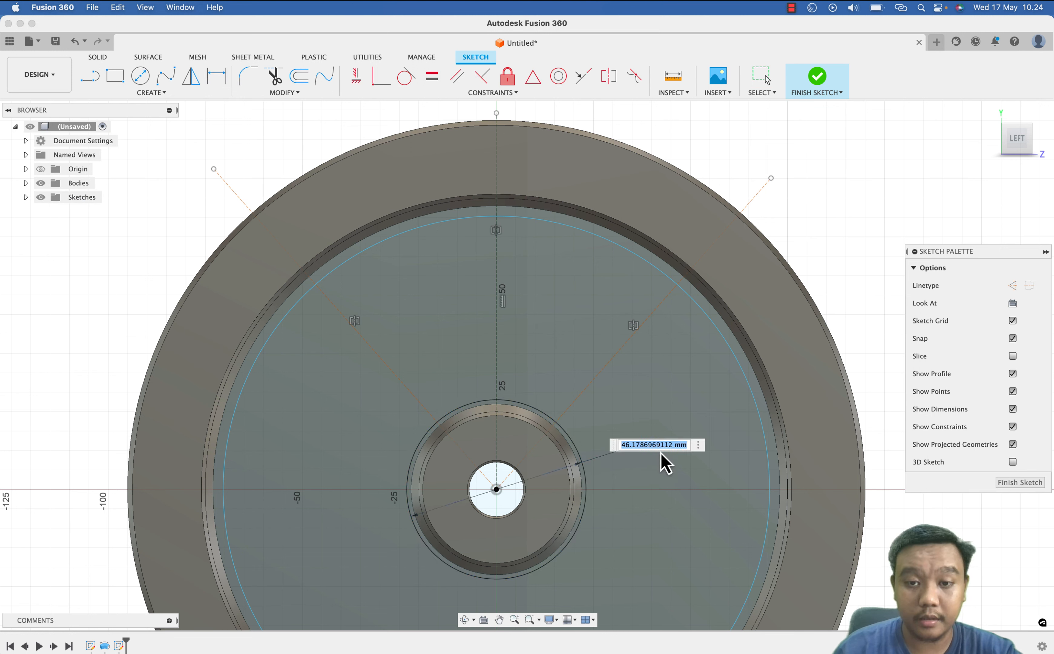
mouse_move(665, 464)
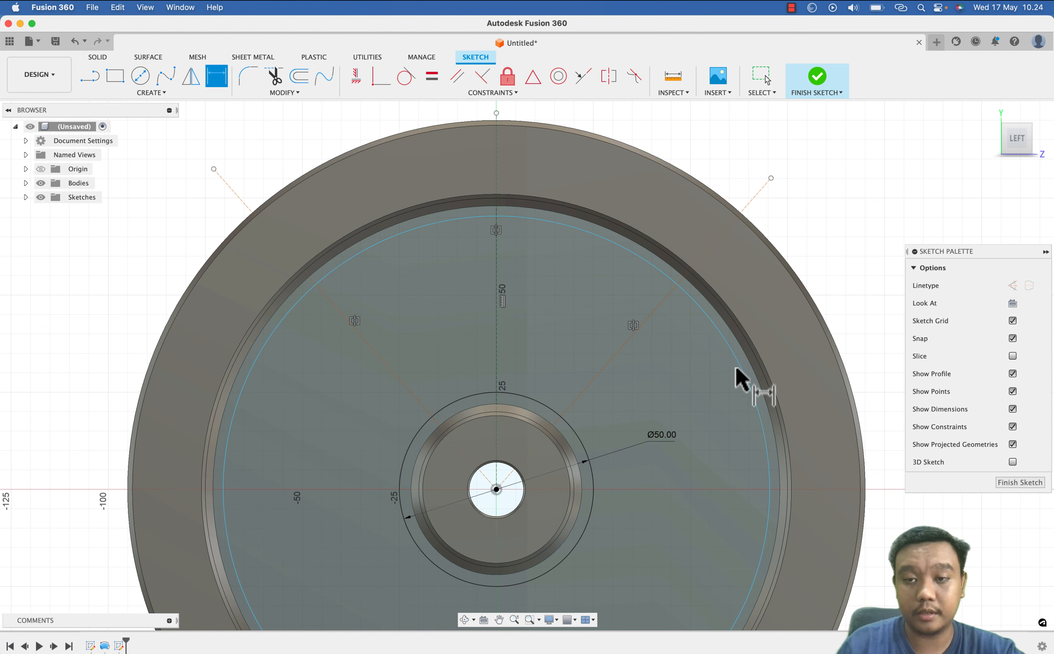
left_click(739, 394)
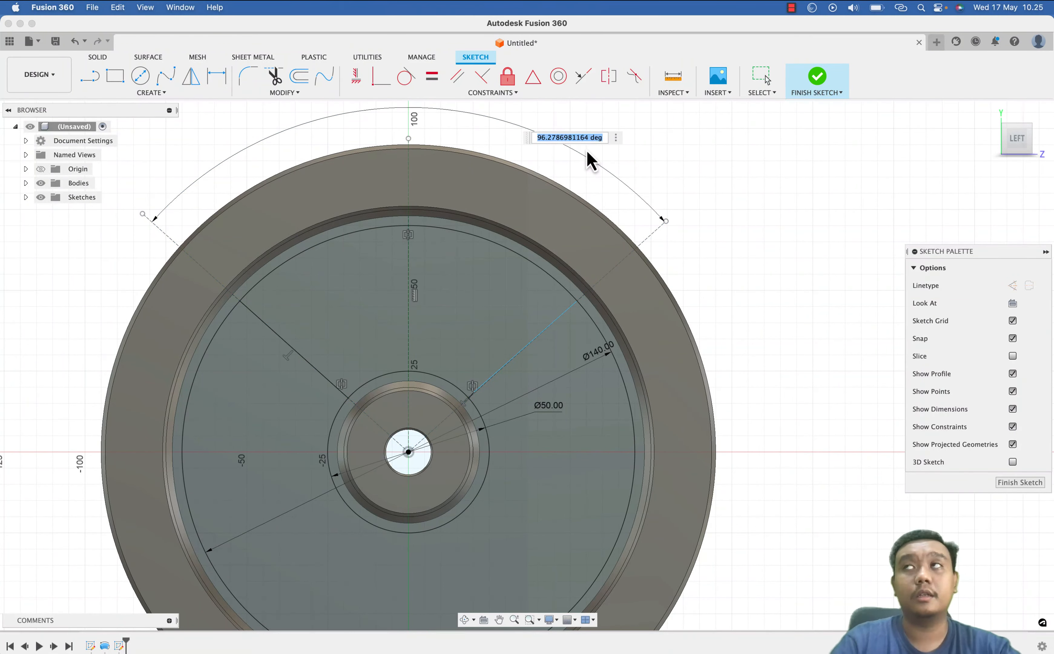
- Set the spoke lines 50° apart, attach the line end to the Ø50 circle, and finish the sketch
type("5")
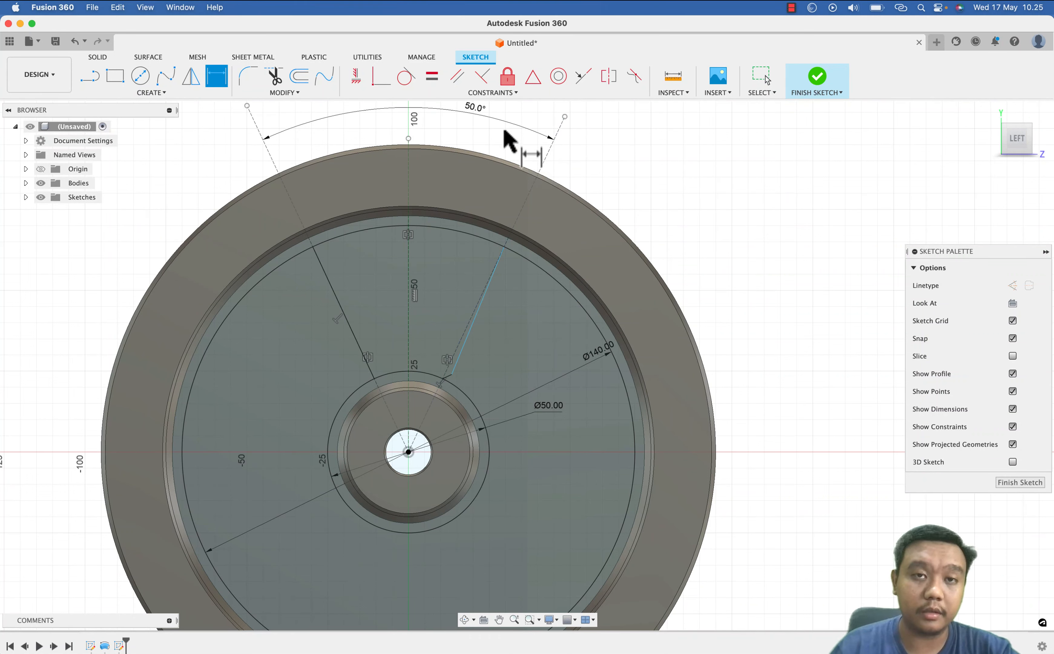
double_click(474, 106)
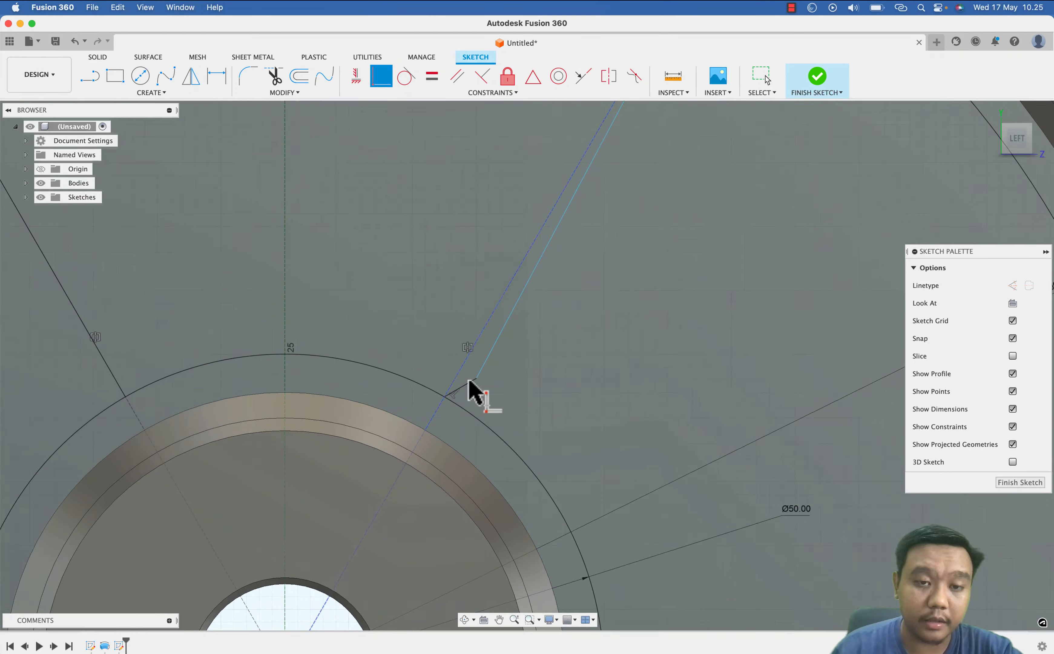
right_click(468, 390)
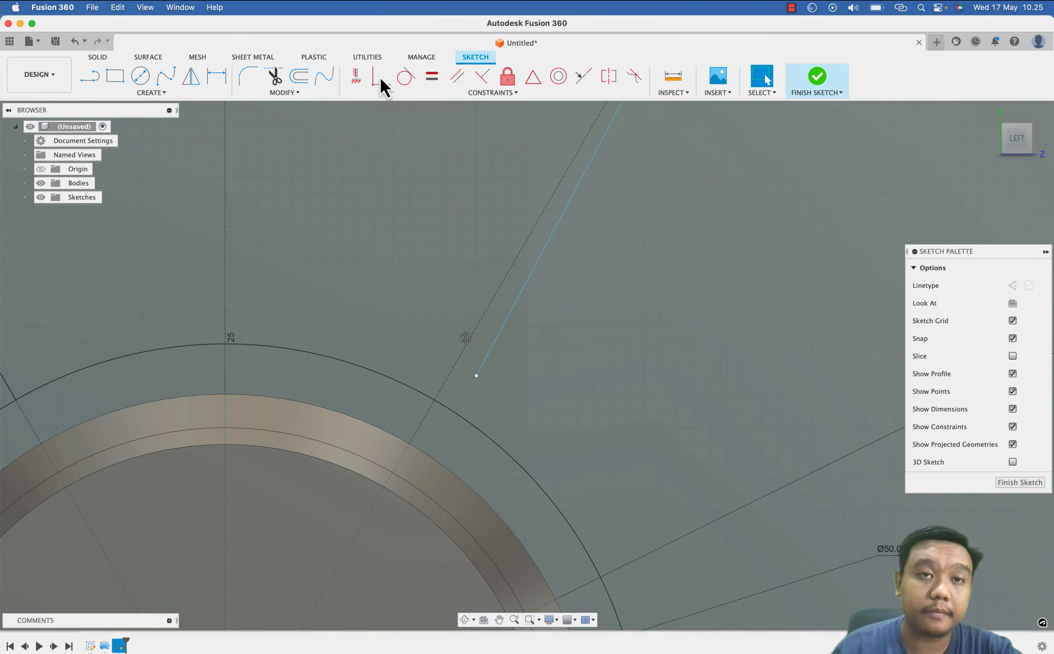
left_click(382, 75)
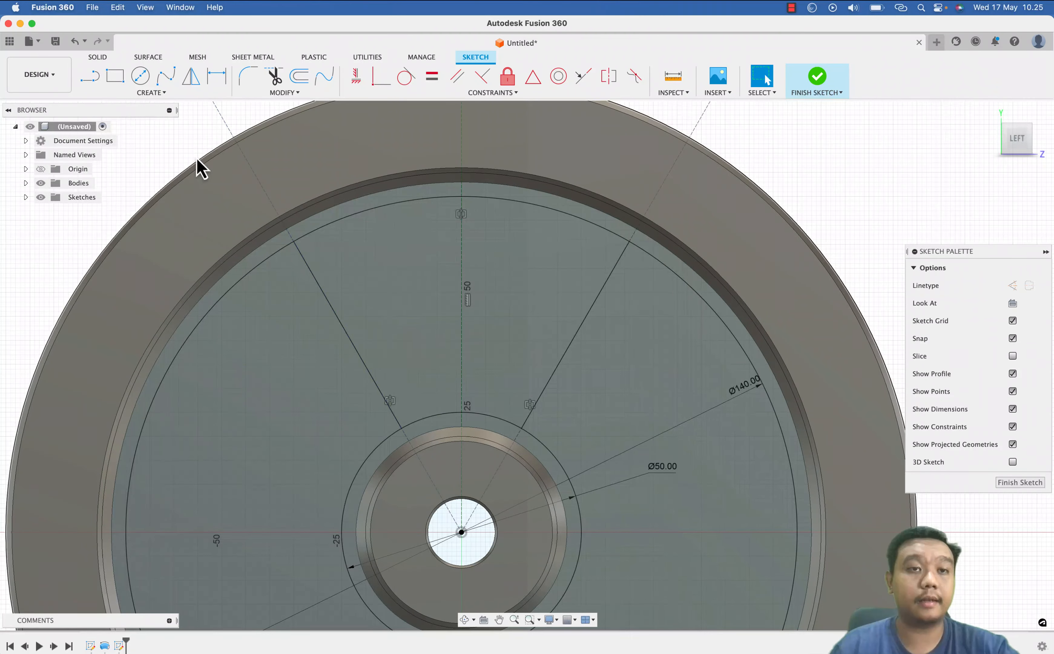
left_click(817, 81)
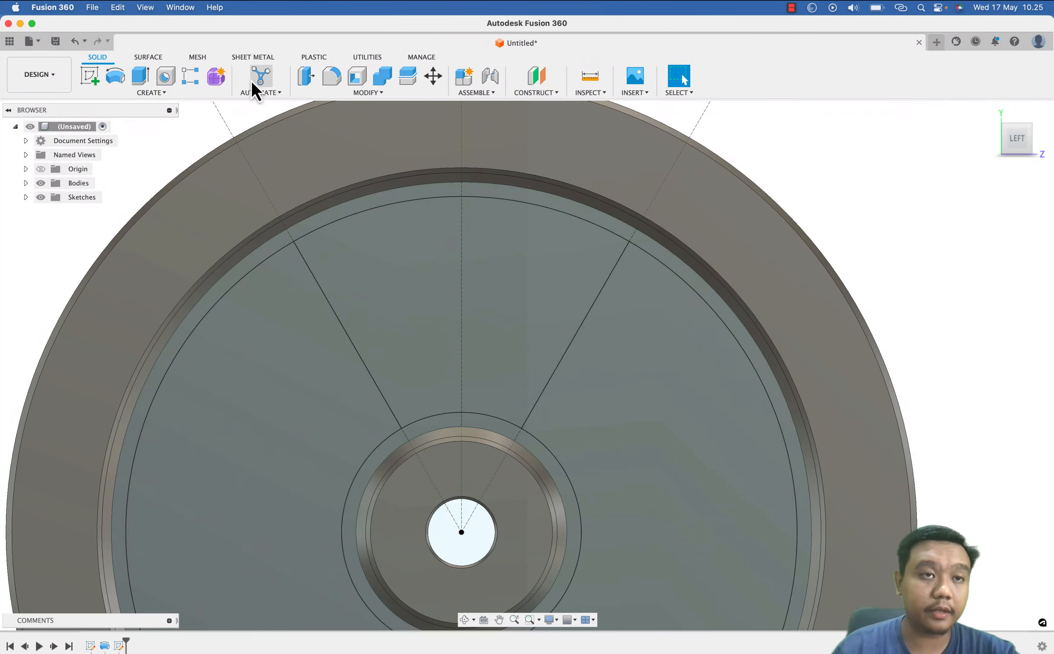
- Extrude the wedge profile between the spoke lines as a -30 mm cut through the web
left_click(115, 76)
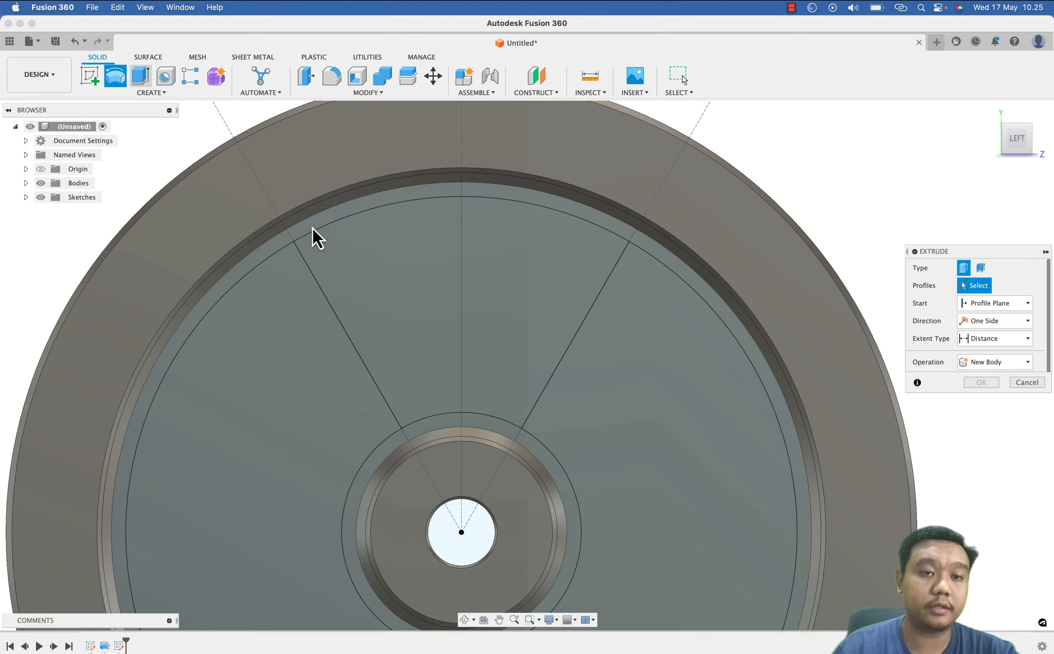
left_click(470, 302)
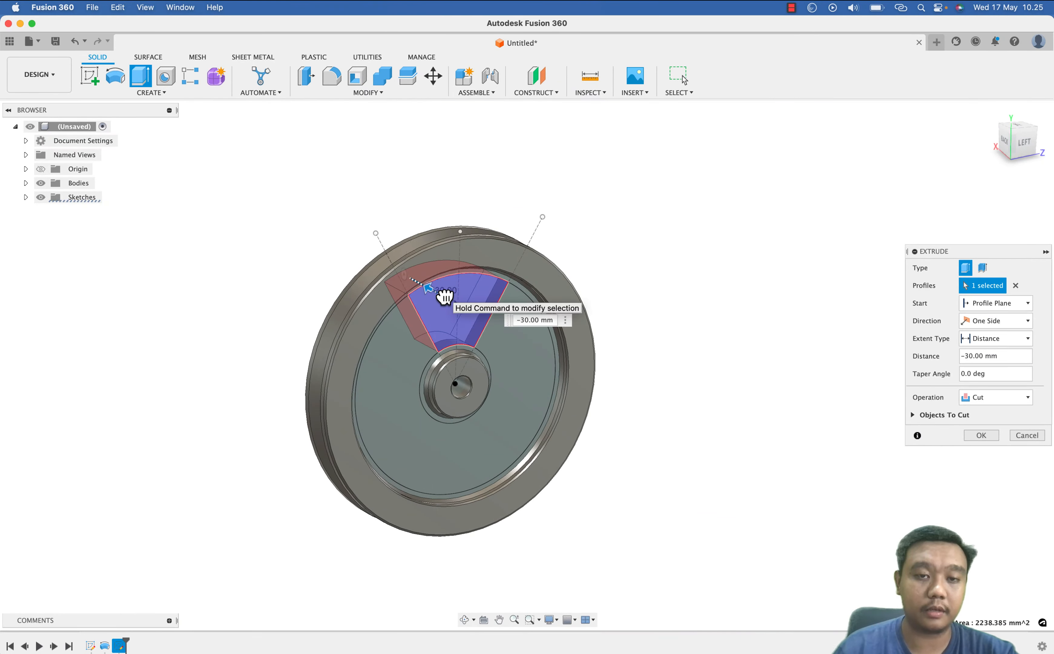
left_click(980, 434)
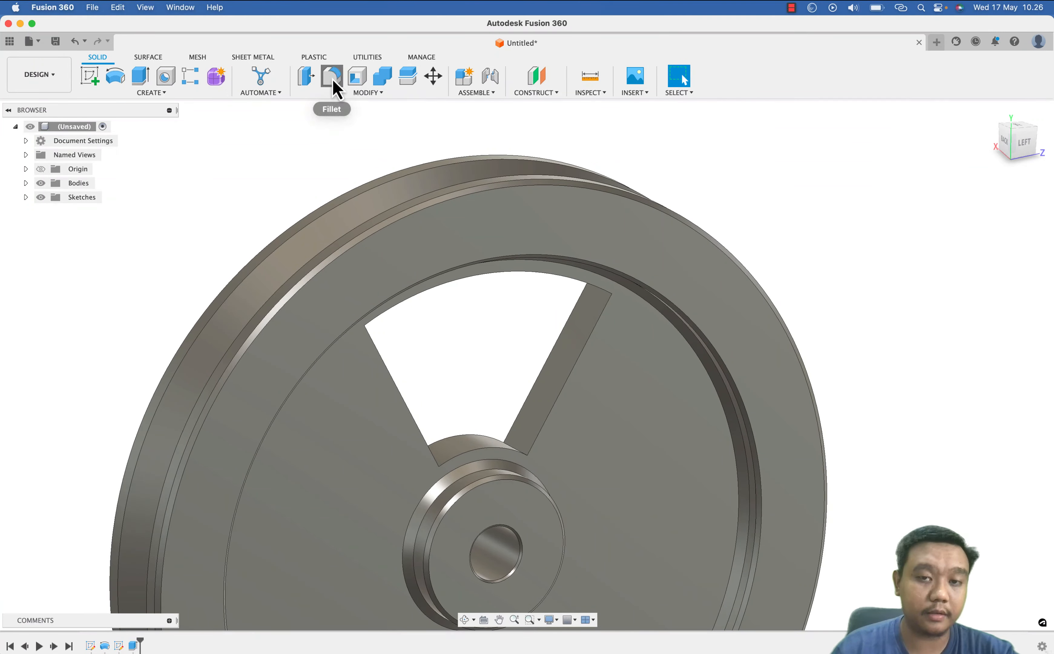
- Fillet the spoke cutout's outer corner edges, after clearing a first mistaken edge selection
left_click(331, 75)
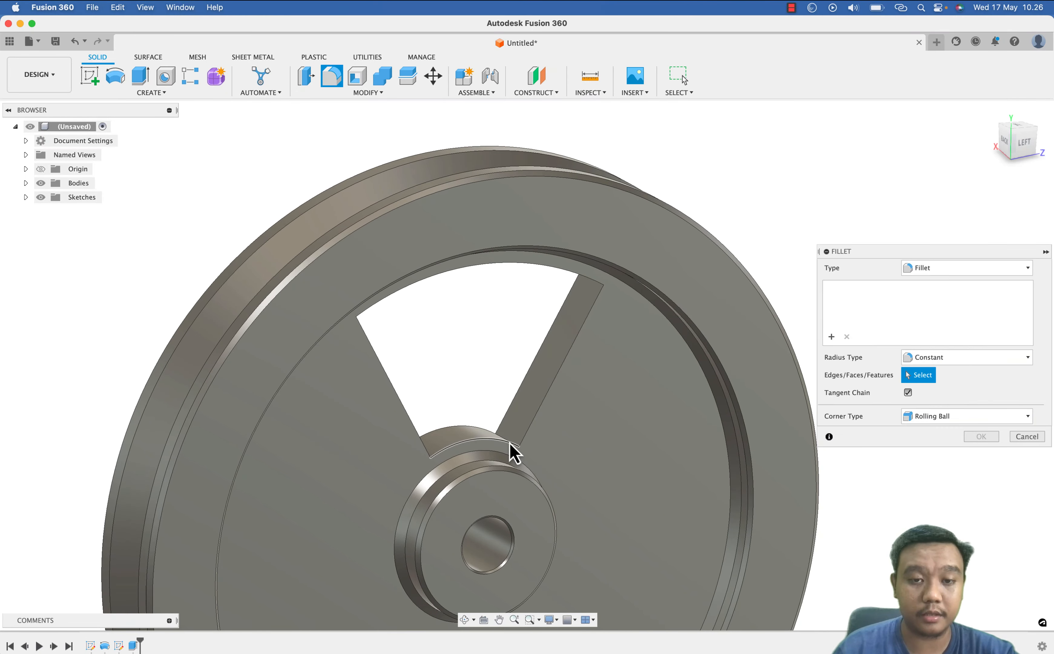
left_click(501, 434)
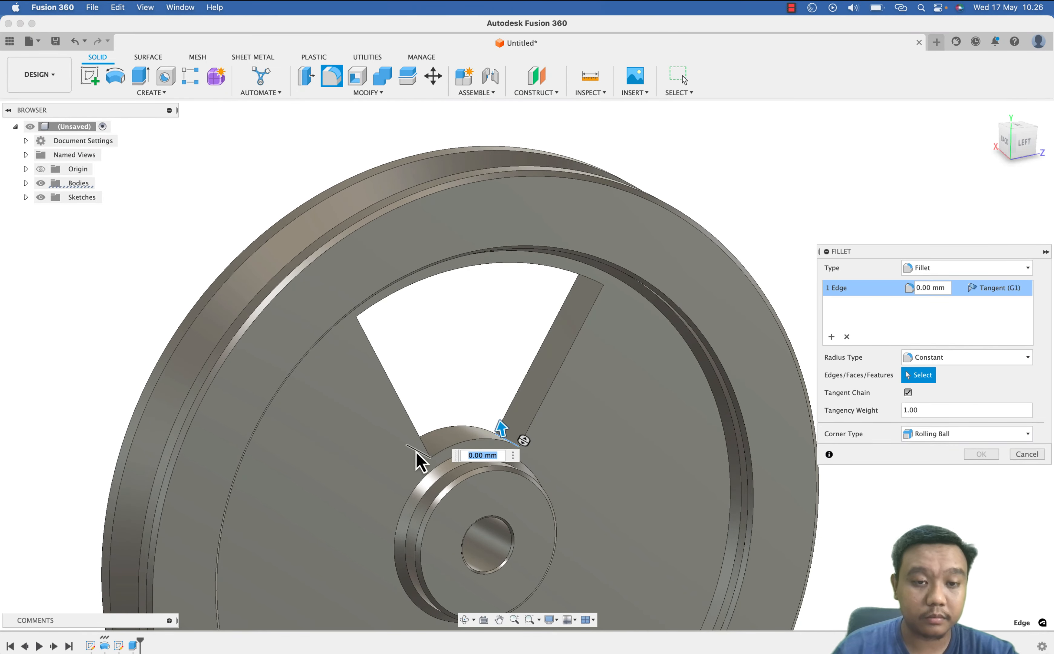
left_click(591, 299)
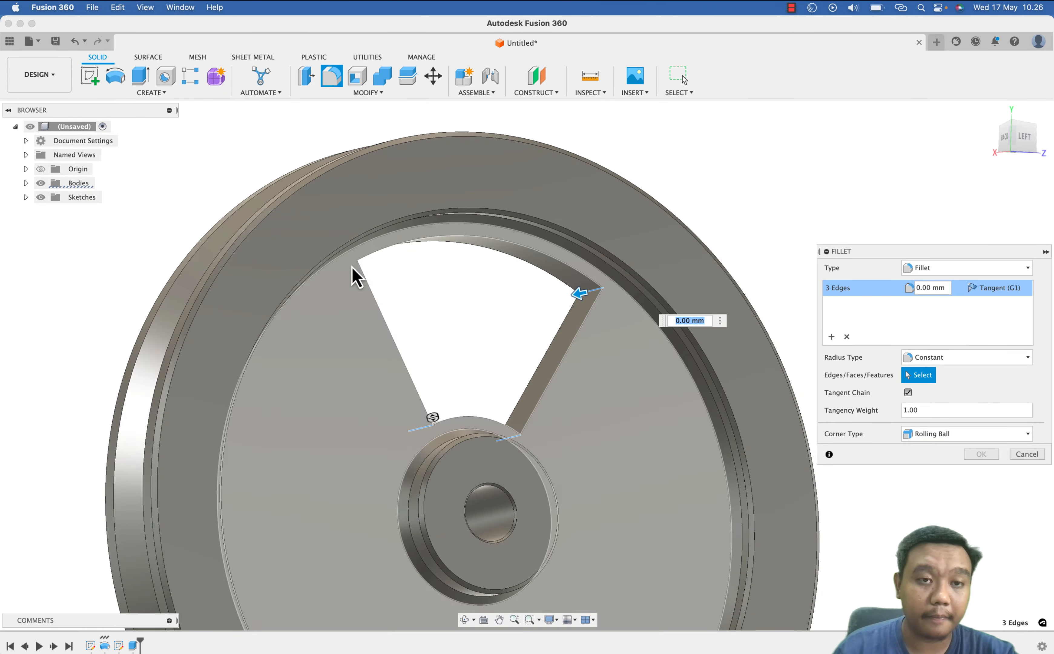
left_click(353, 262)
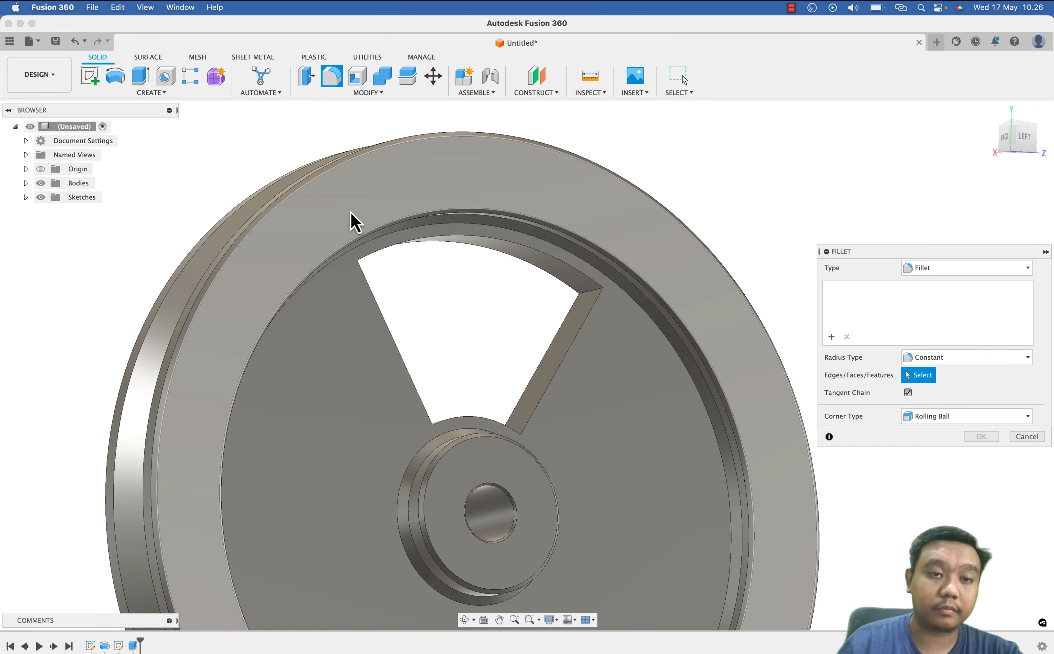
left_click(356, 251)
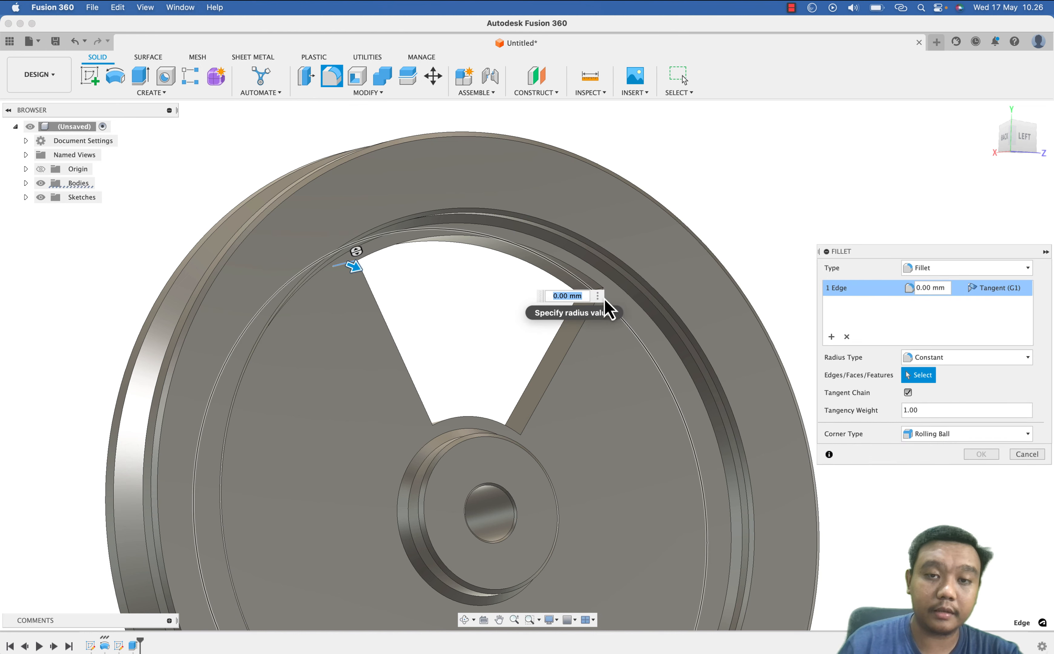
left_click(585, 290)
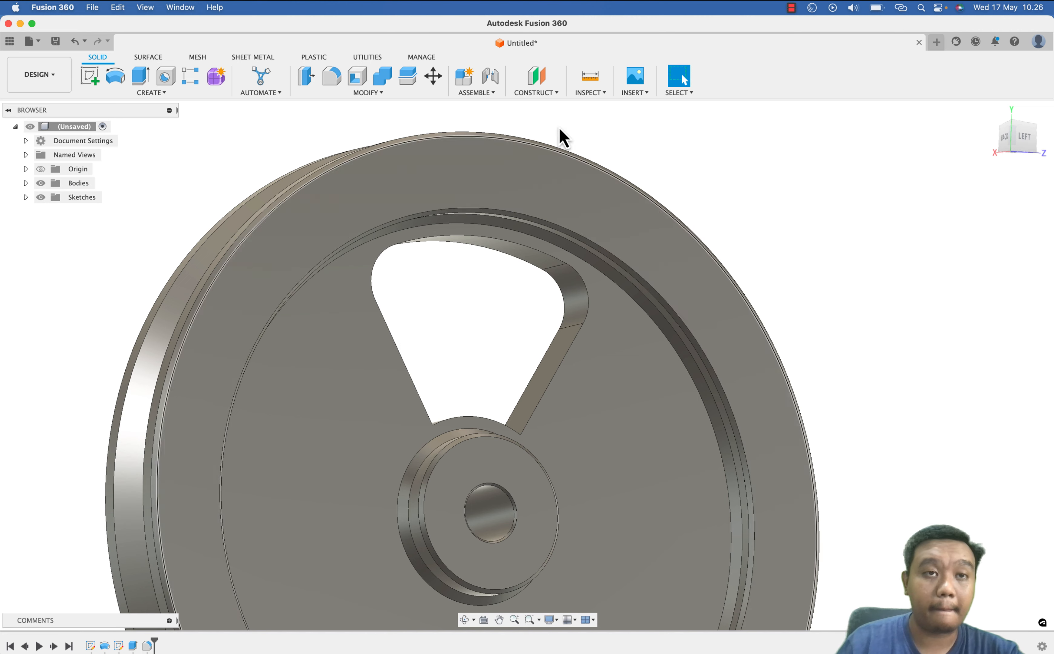
- Fillet the cutout's inner corner edges near the hub with a second Fillet feature
left_click(330, 75)
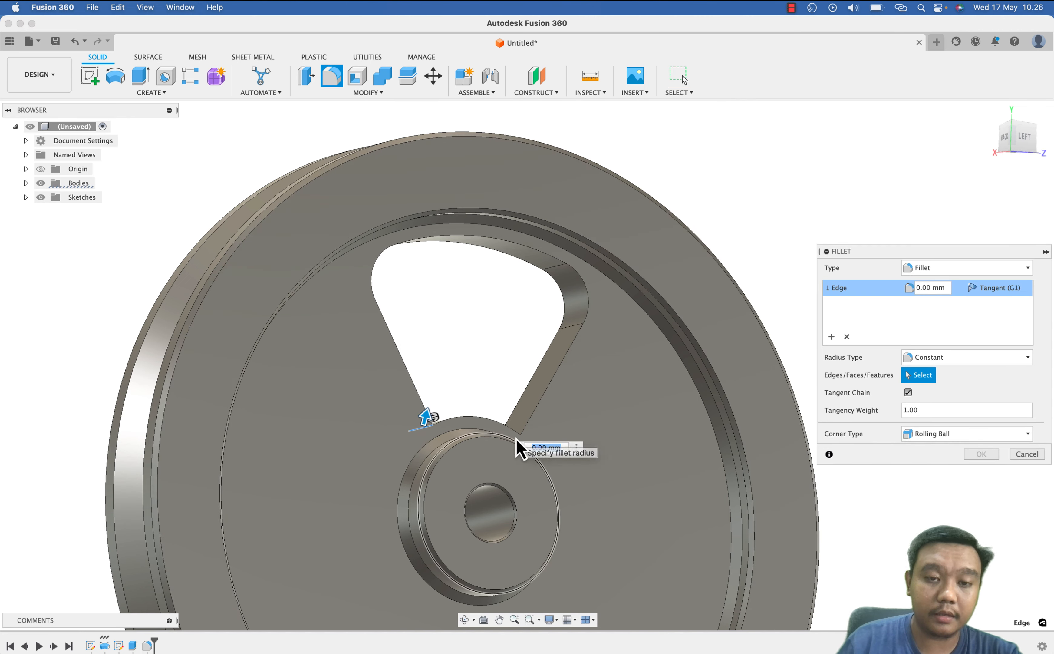
left_click(508, 427)
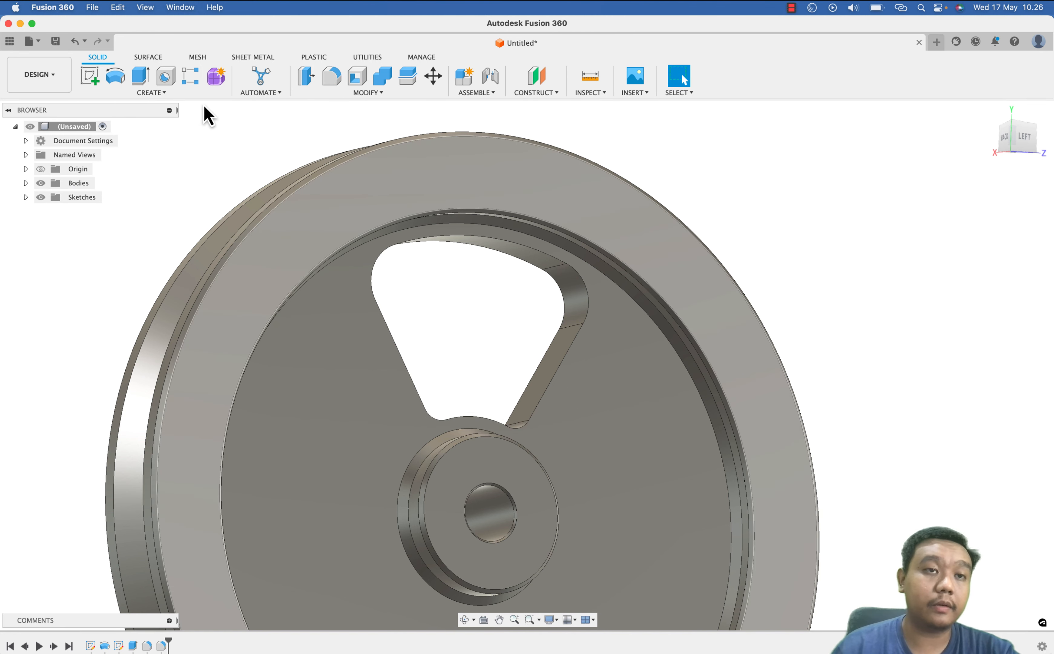
left_click(151, 93)
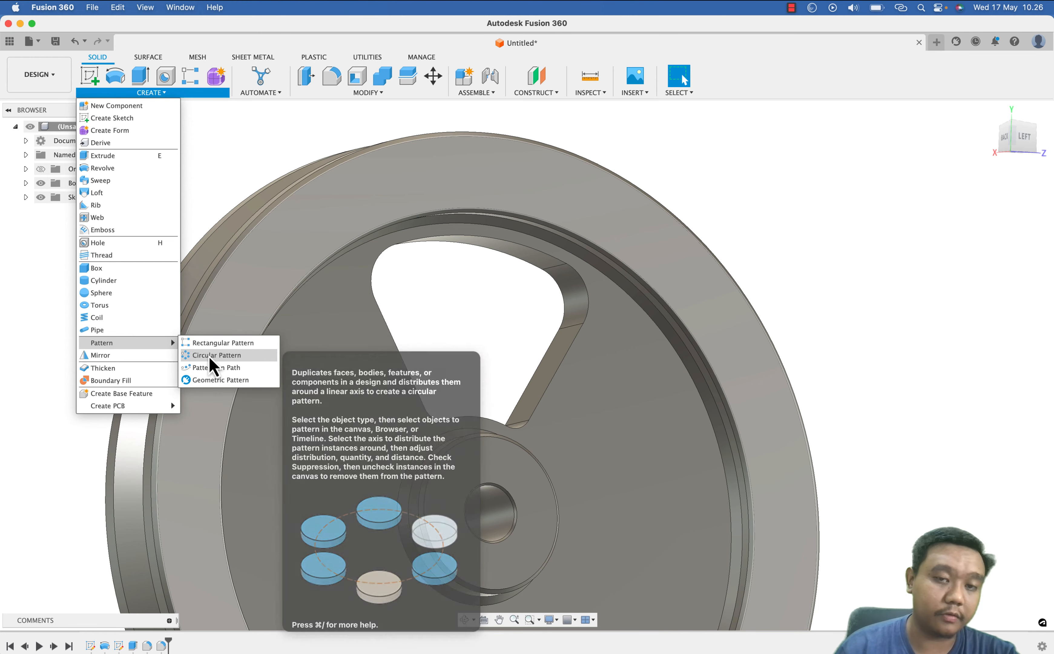
- Circular-pattern the cut and fillet features four times around the hub bore axis
left_click(215, 354)
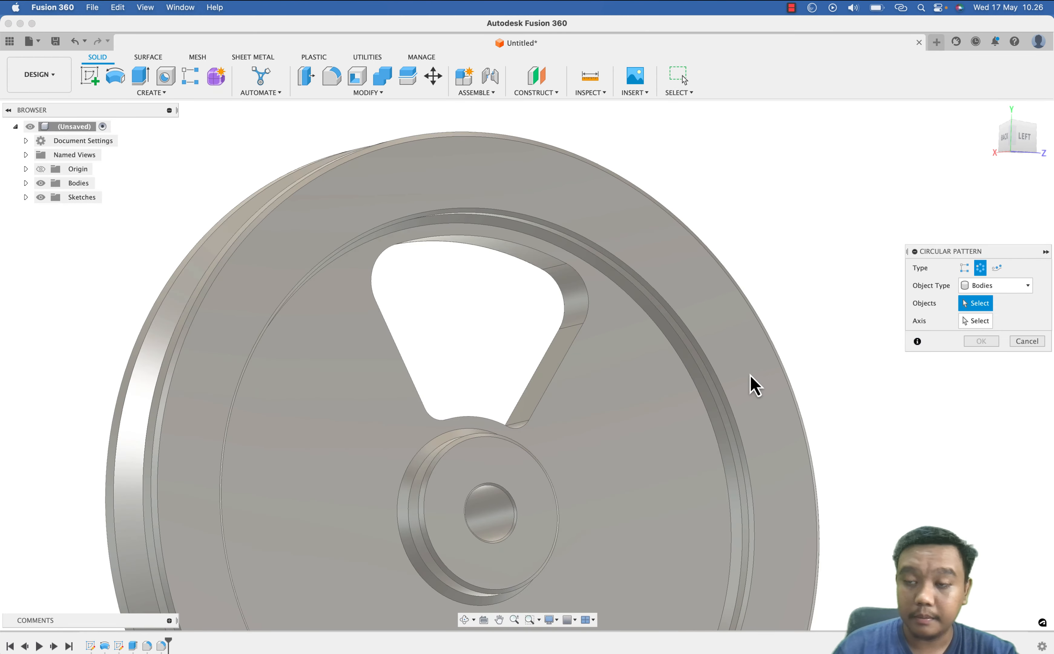
left_click(995, 285)
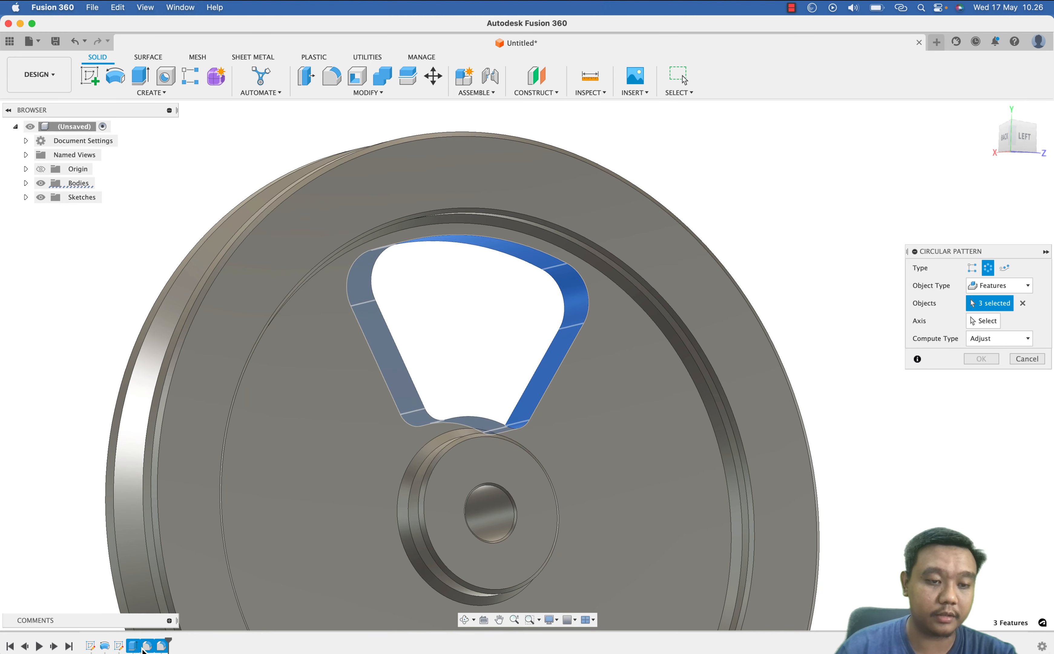
mouse_move(986, 320)
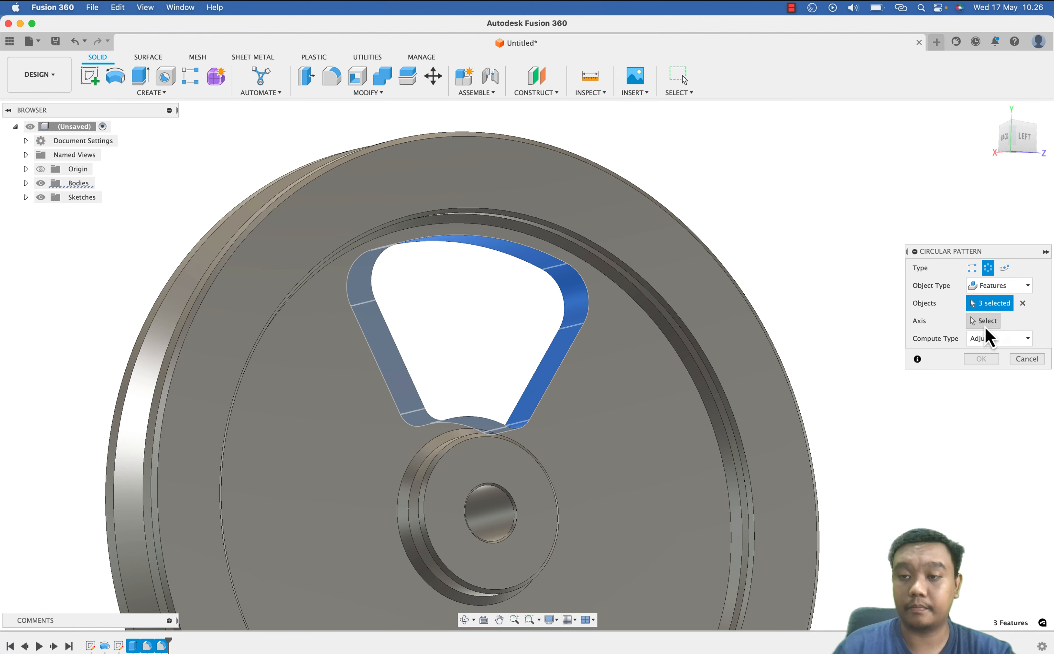
left_click(985, 320)
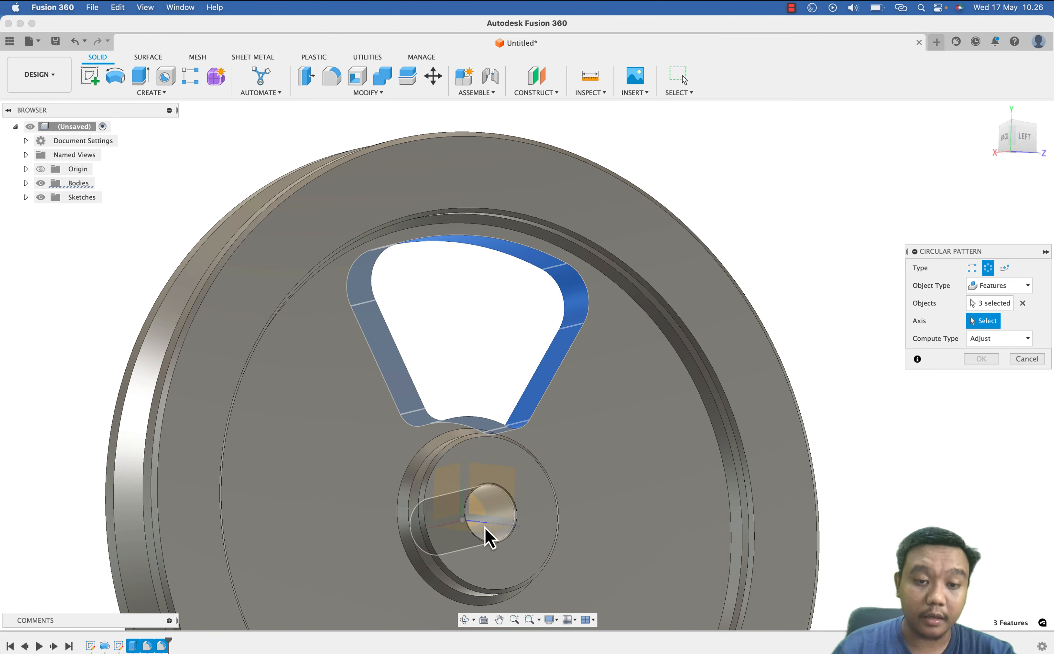
left_click(477, 518)
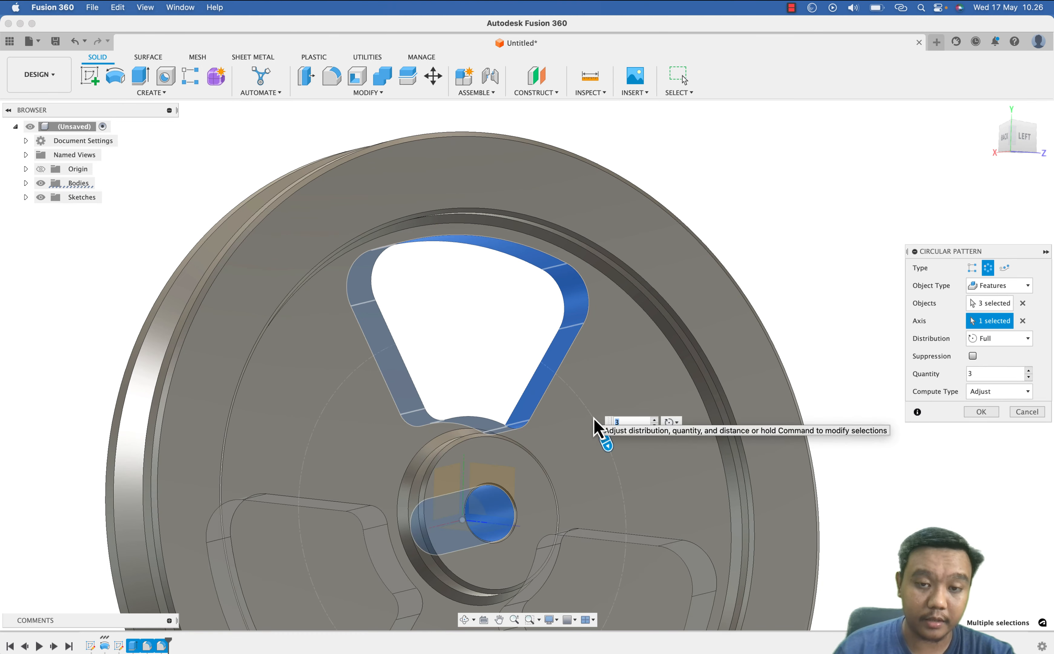
mouse_move(618, 393)
type("4")
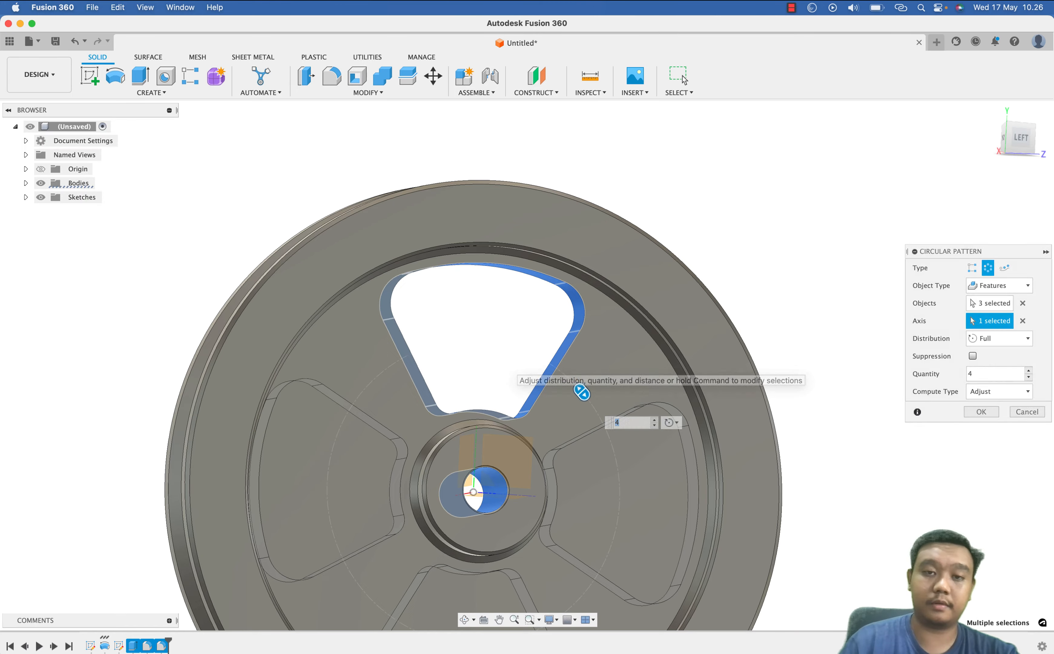
left_click(980, 411)
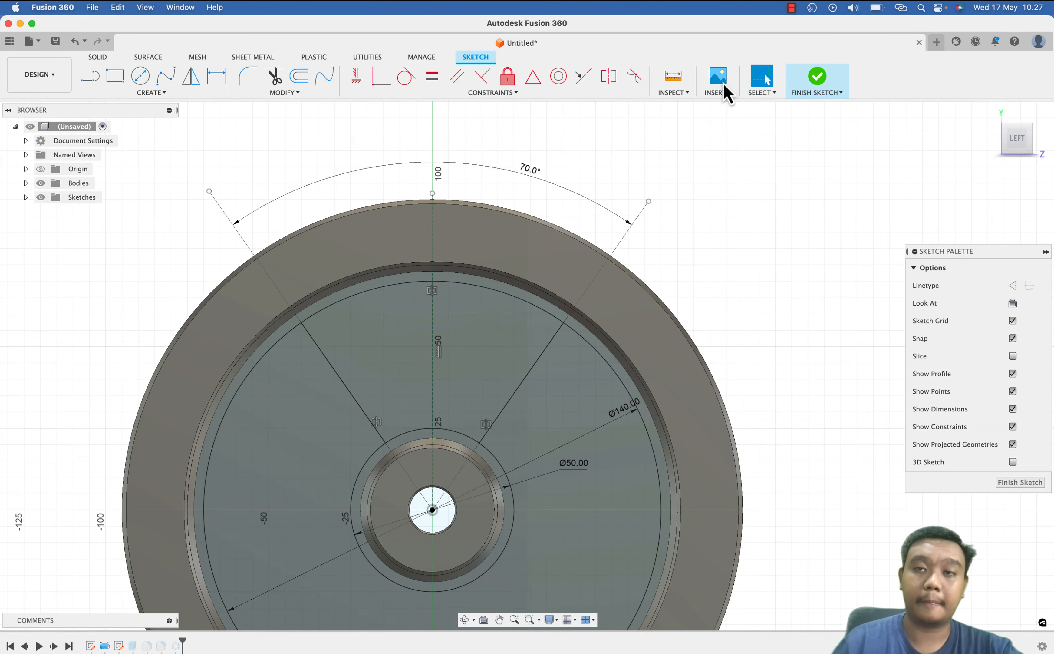
- Finish the spoke sketch and orbit the pulley to inspect the four cutouts and hub from both sides
left_click(816, 74)
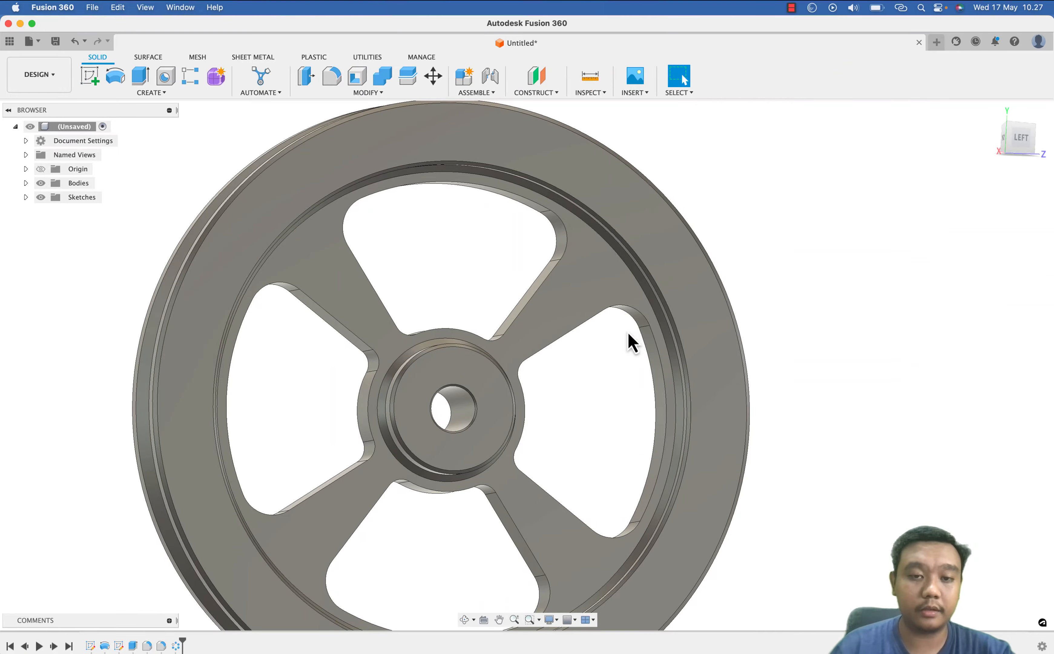
left_click_drag(632, 340, 524, 414)
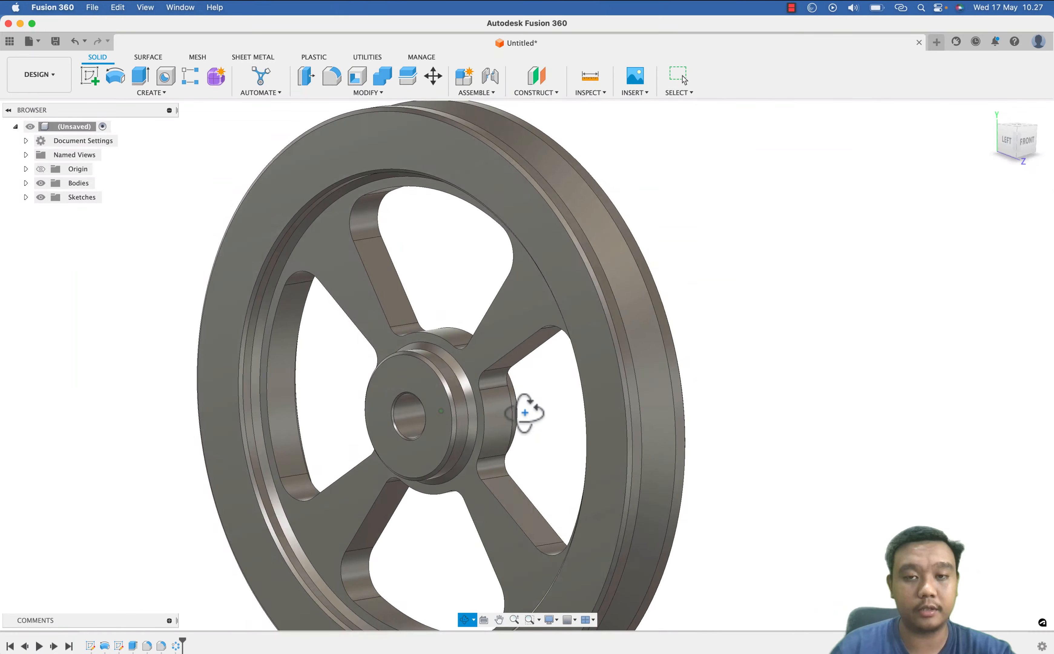
left_click_drag(528, 414, 639, 420)
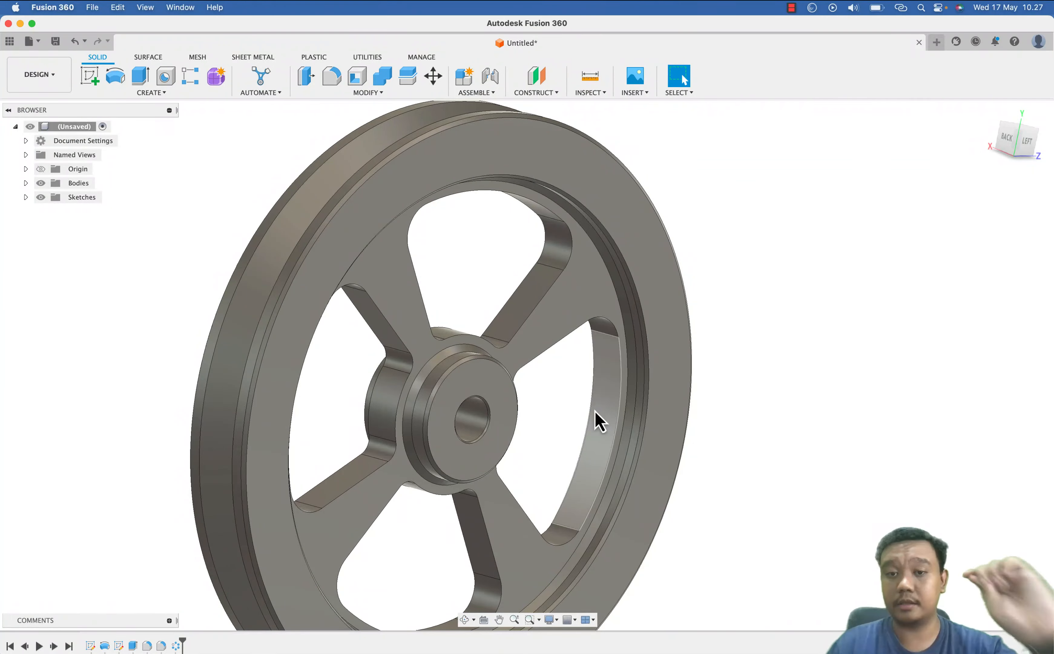
left_click_drag(598, 420, 471, 386)
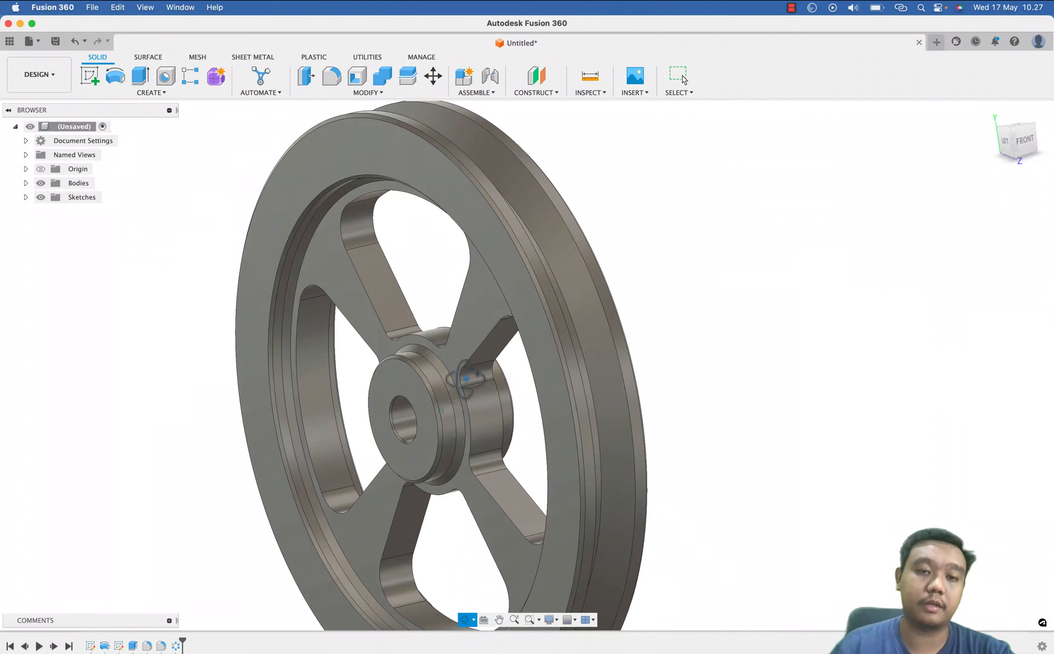
left_click_drag(470, 377, 602, 402)
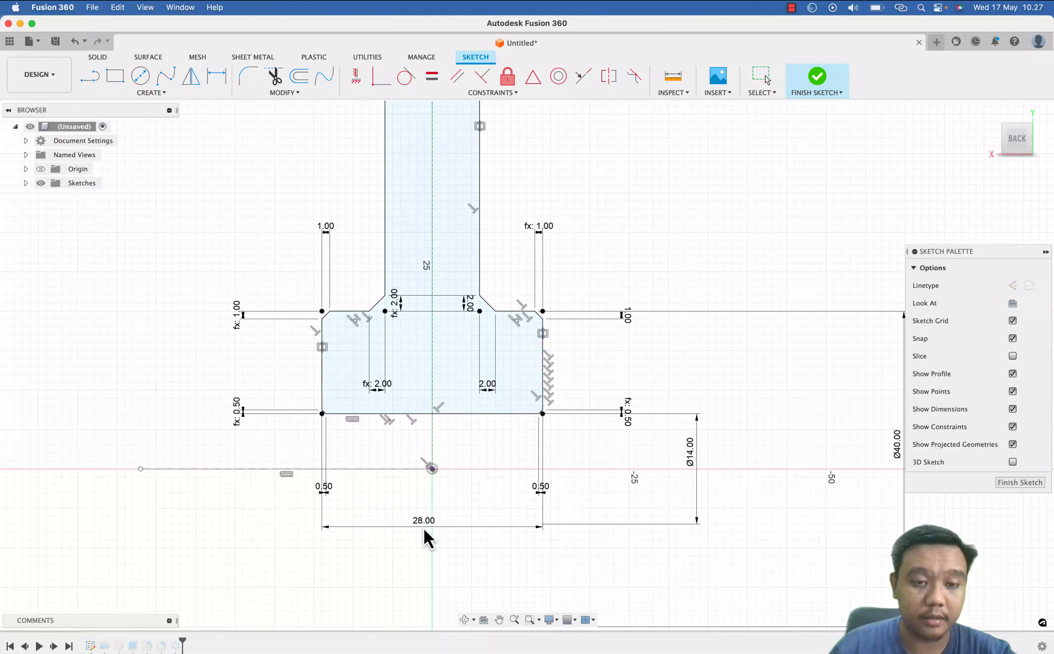
- Change the hub width dimension from 28.00 to 35 in the profile sketch and finish it
double_click(422, 519)
type("35")
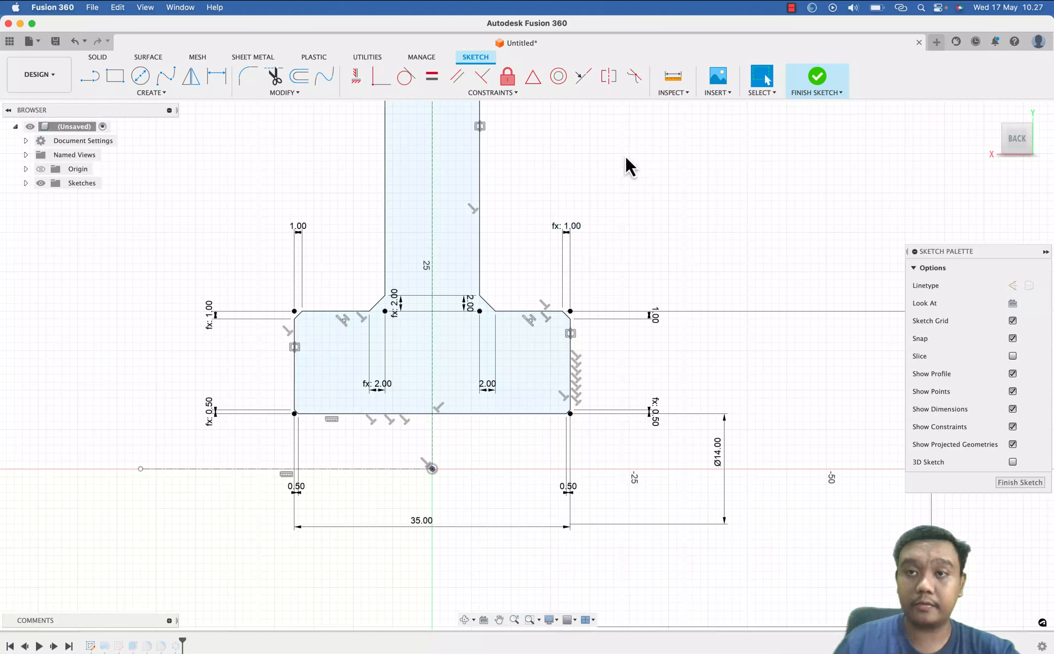
left_click(817, 79)
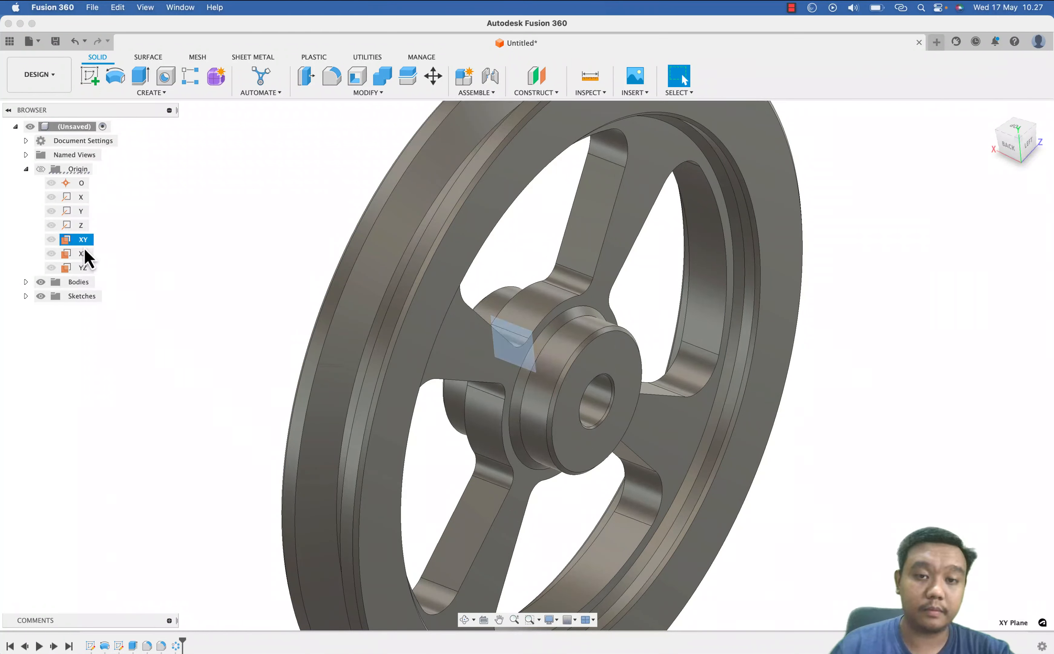
- Sketch a Ø4 set-screw circle on the XZ plane, 12 mm from the hub centre, and finish the sketch
left_click(84, 253)
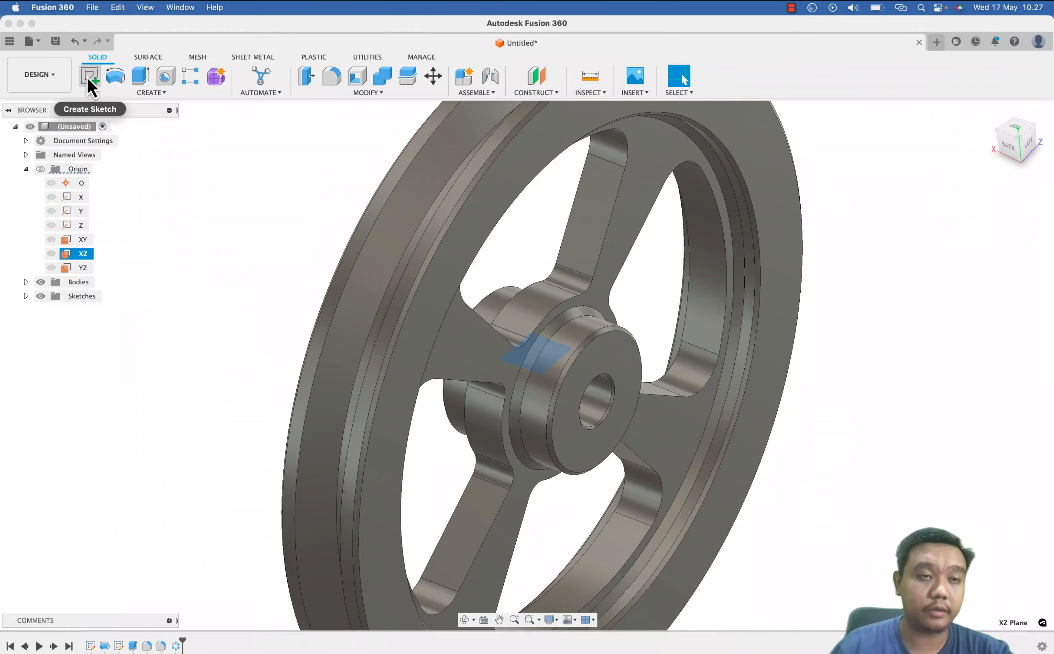
left_click(89, 76)
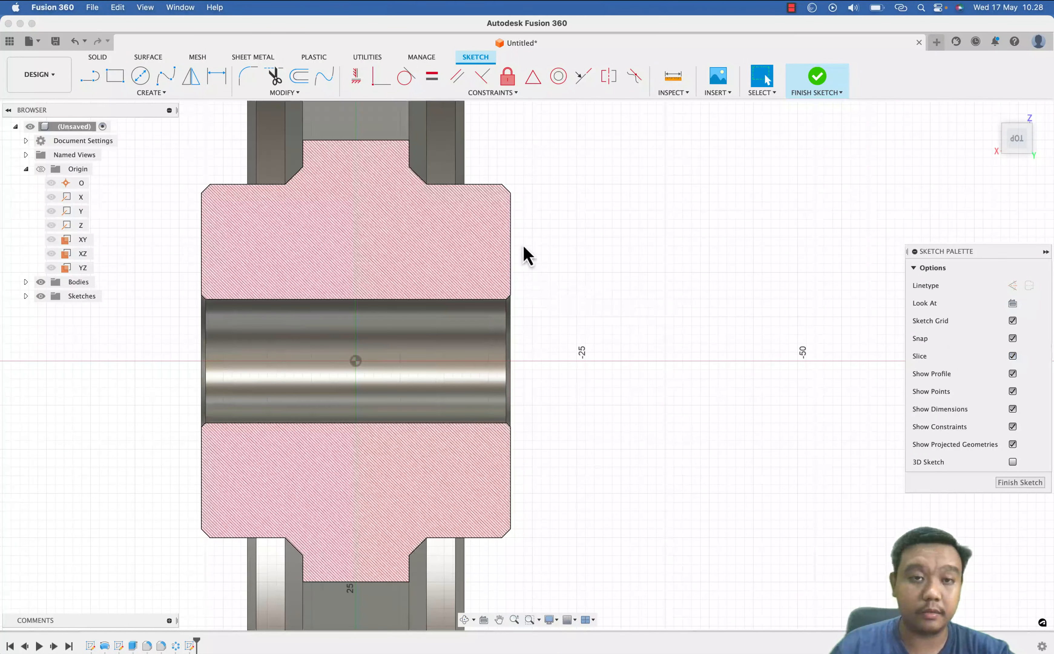
left_click(140, 74)
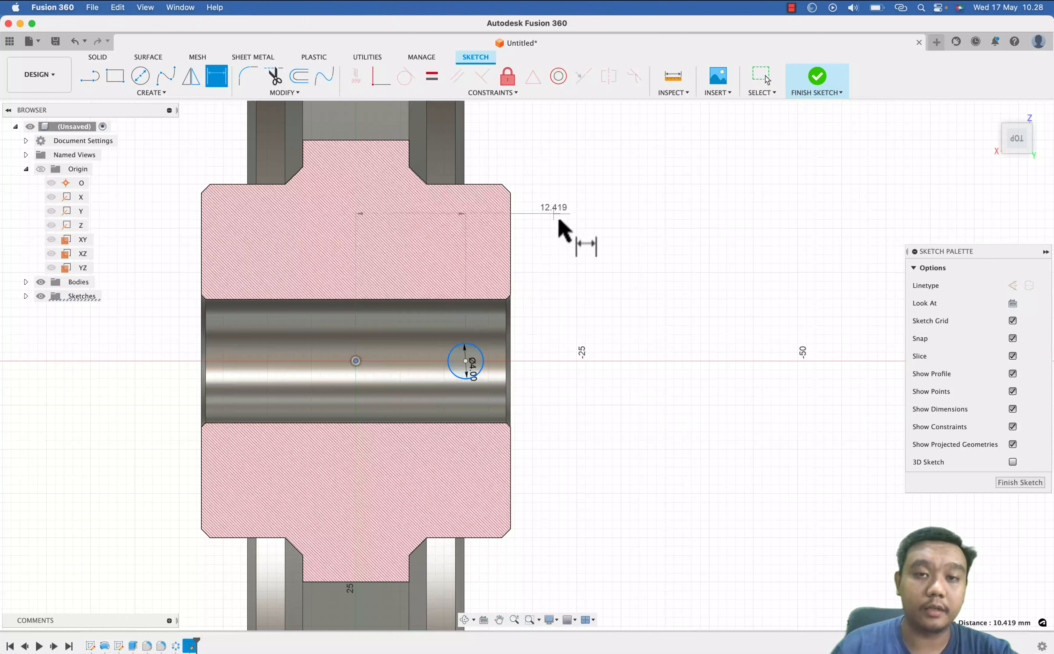
type("12")
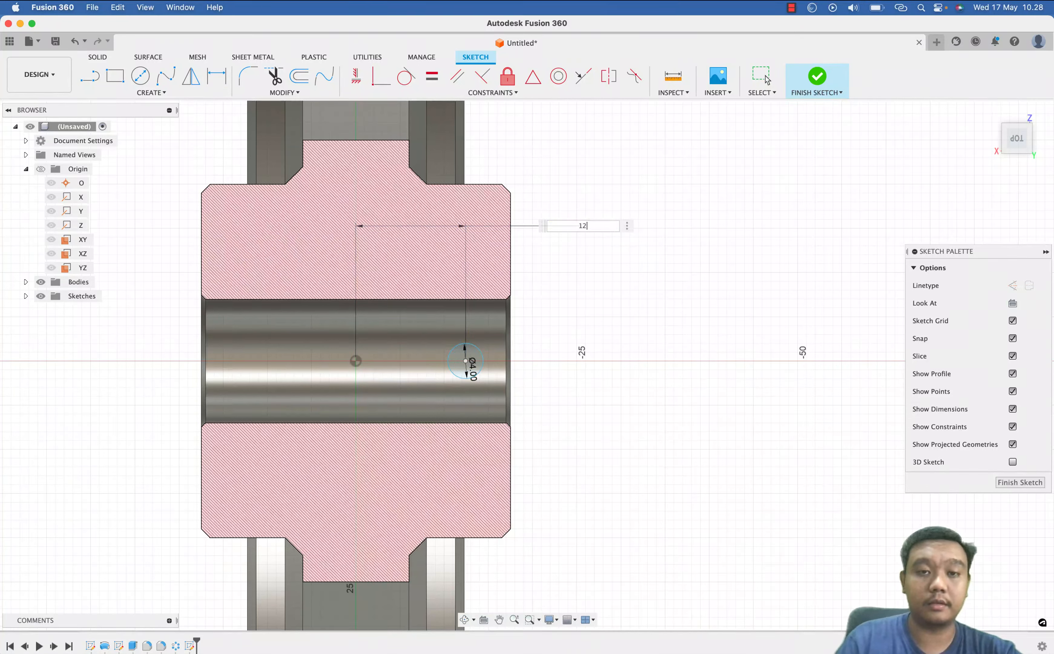
key("enter")
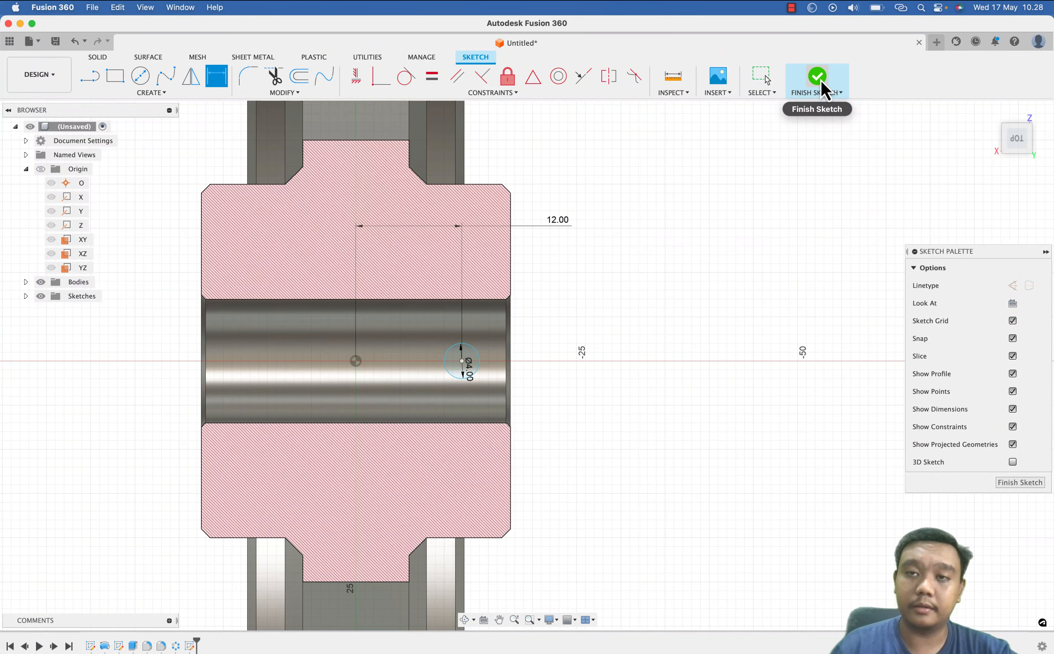
left_click(816, 75)
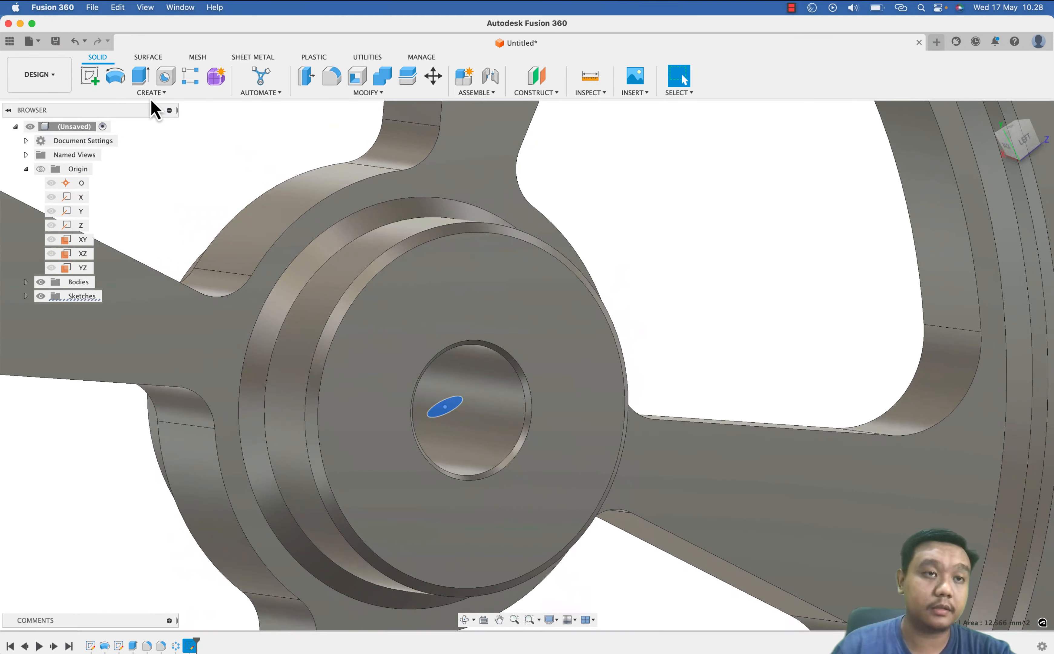
- Extrude-cut the Ø4 circle 22 mm into the hub as a radial set-screw hole
left_click(139, 76)
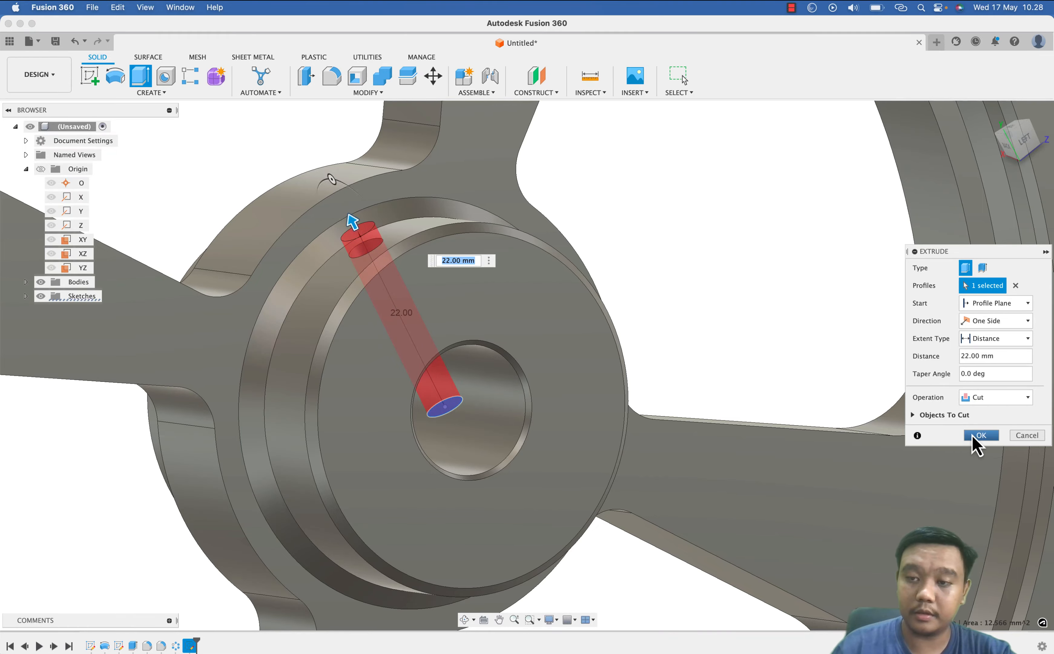
left_click(979, 434)
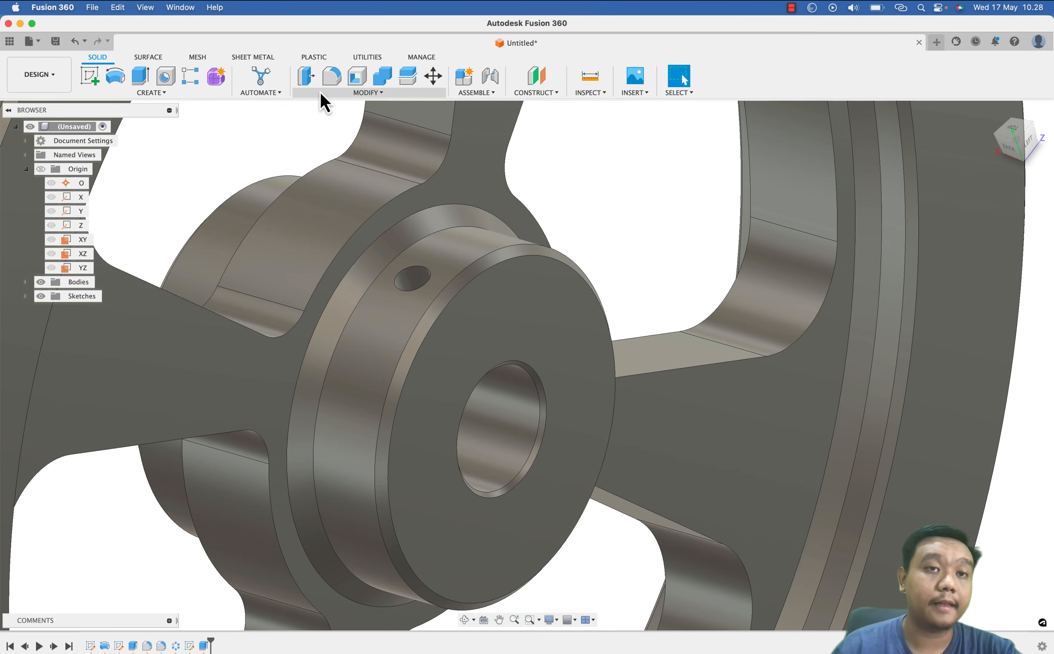
- Add an M4x0.7 thread to the radial set-screw hole via Create > Thread
left_click(366, 92)
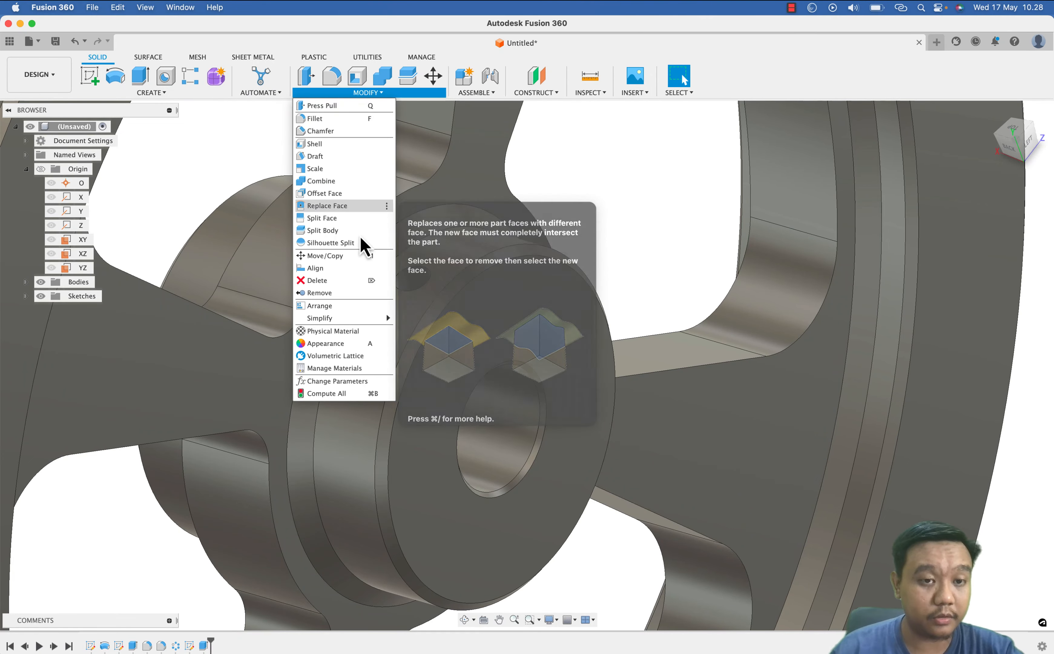
left_click(151, 81)
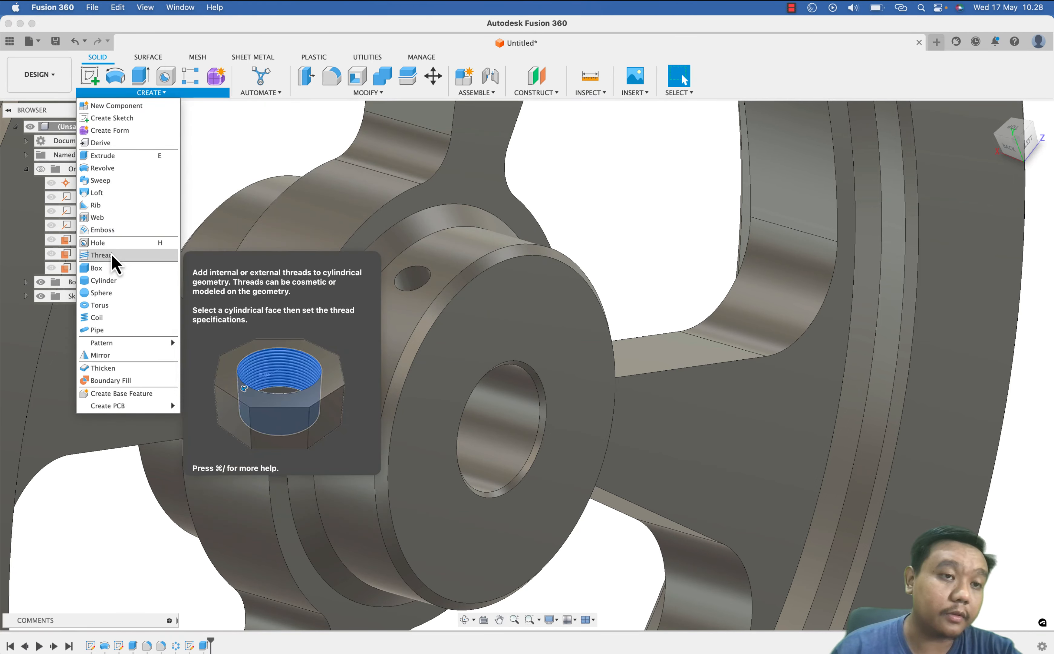
left_click(101, 255)
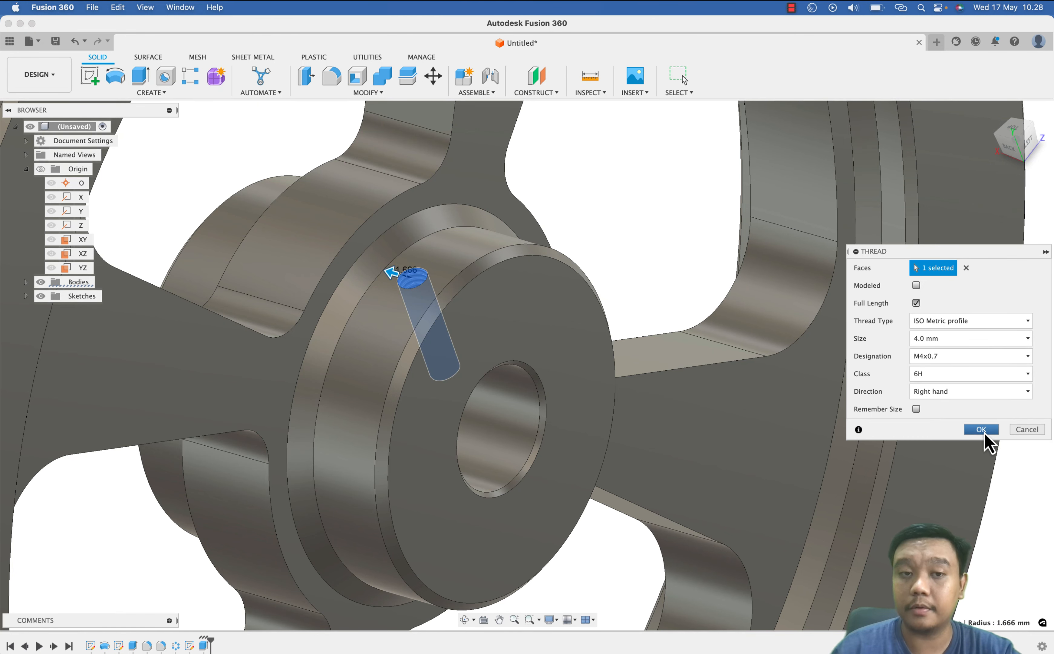
left_click(368, 81)
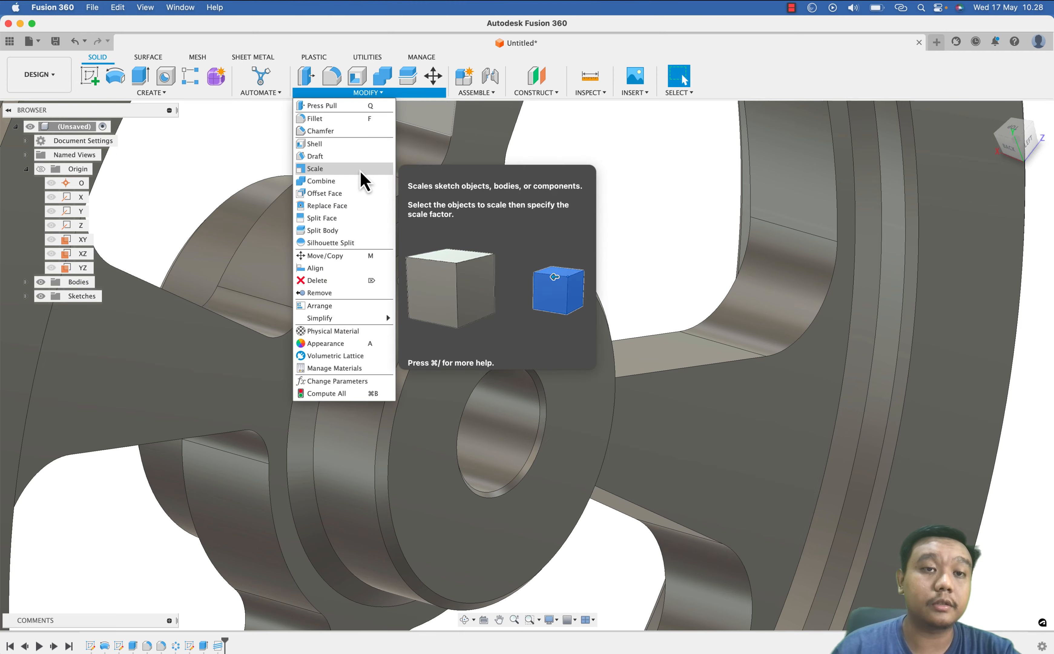
- Chamfer an edge at the hub with a 0.2 mm distance
left_click(319, 130)
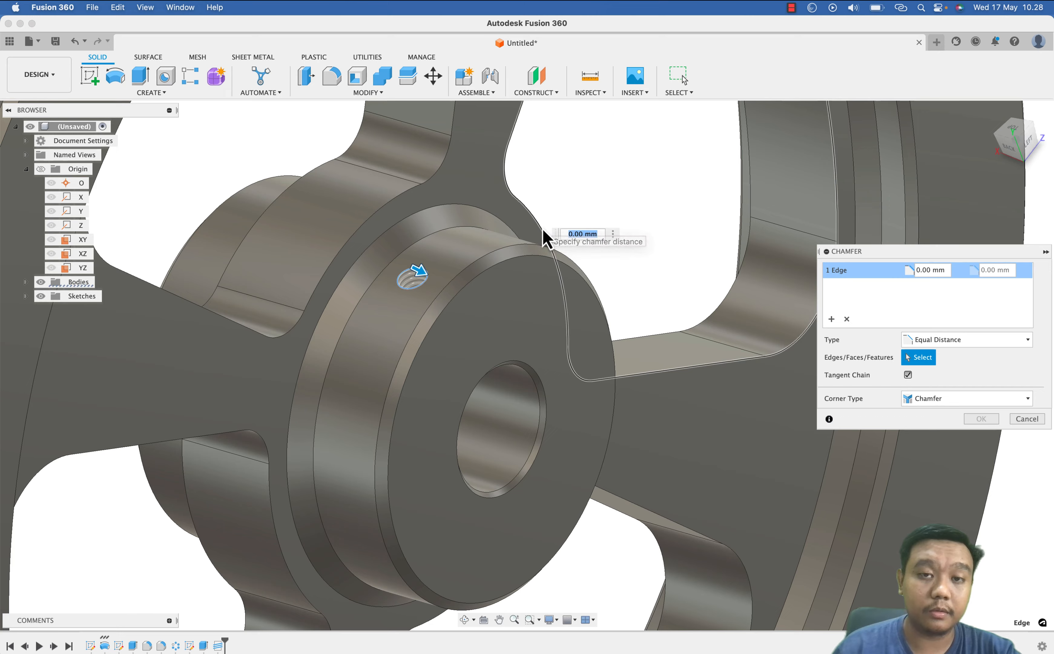
type("0.2")
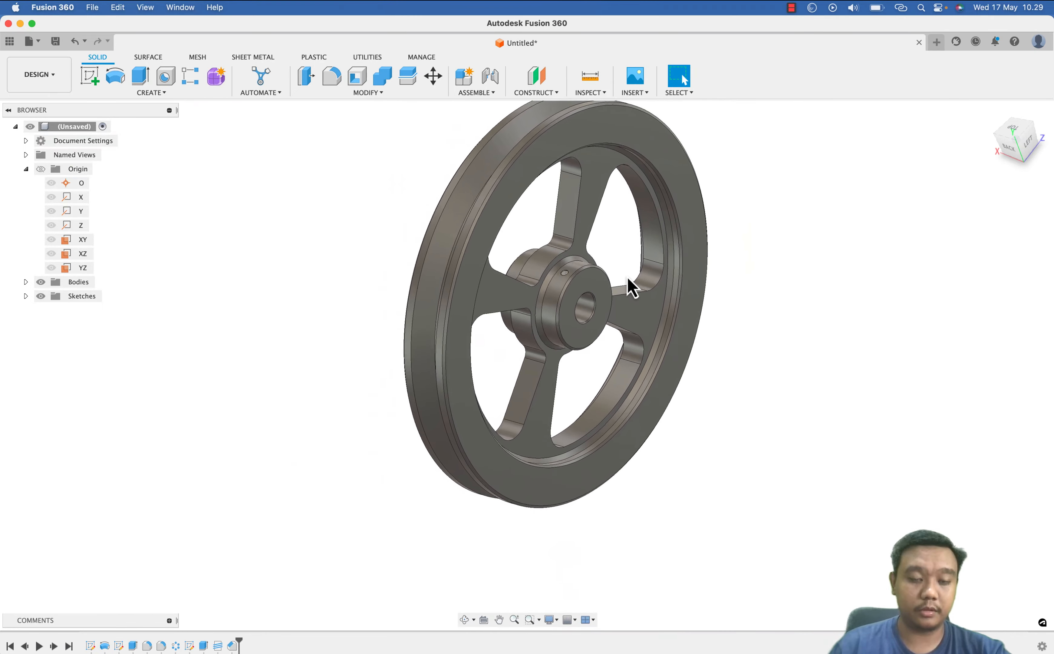
left_click_drag(630, 288, 688, 249)
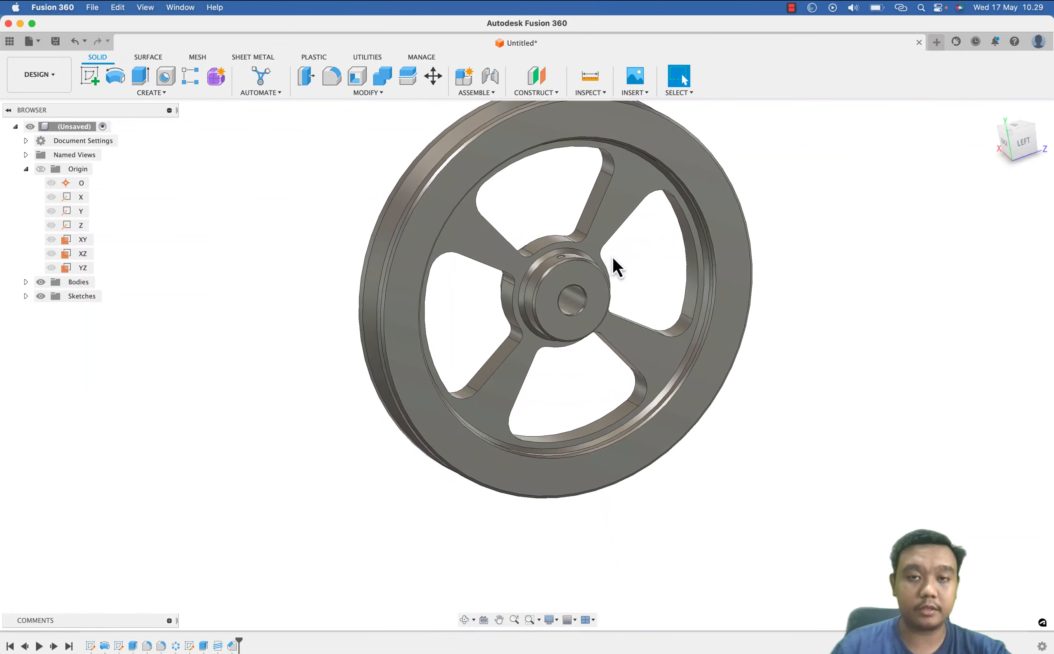
left_click_drag(614, 265, 546, 244)
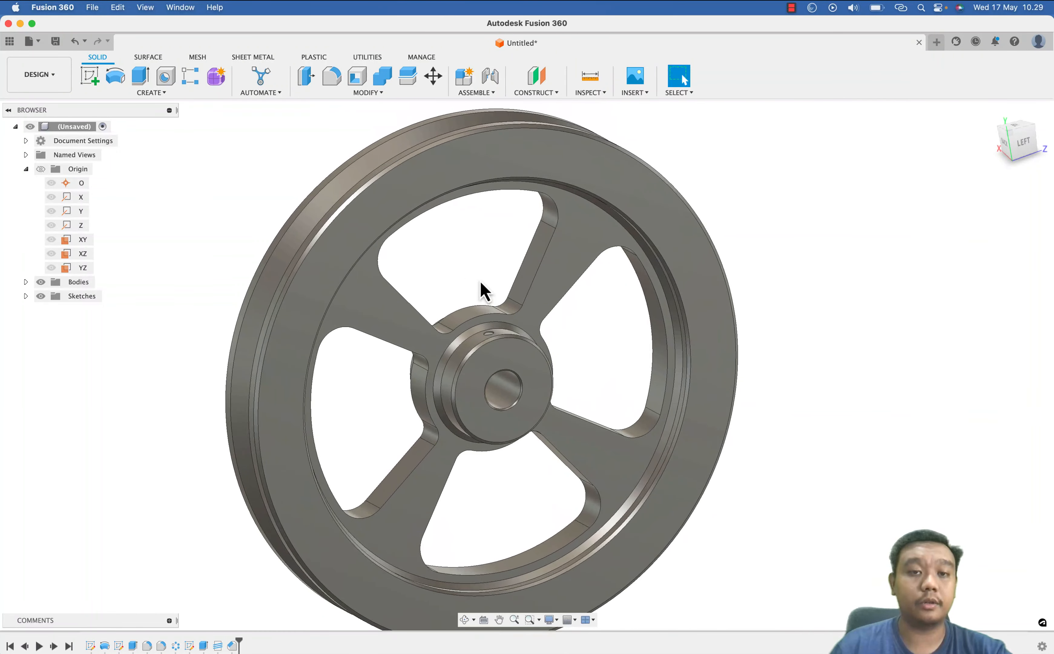
left_click_drag(484, 289, 501, 289)
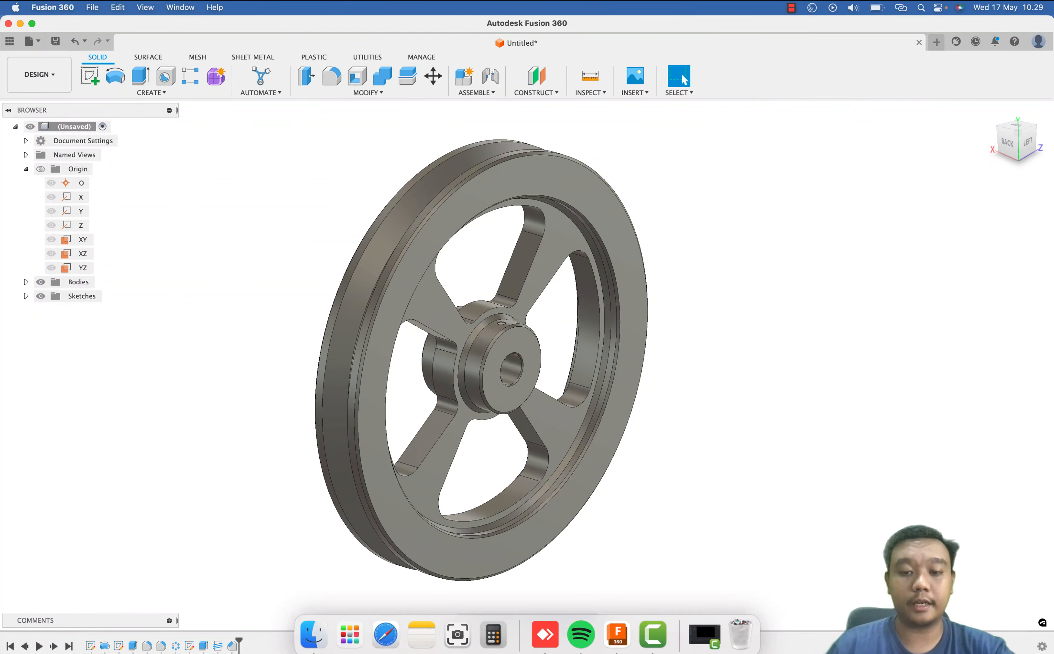
mouse_move(652, 633)
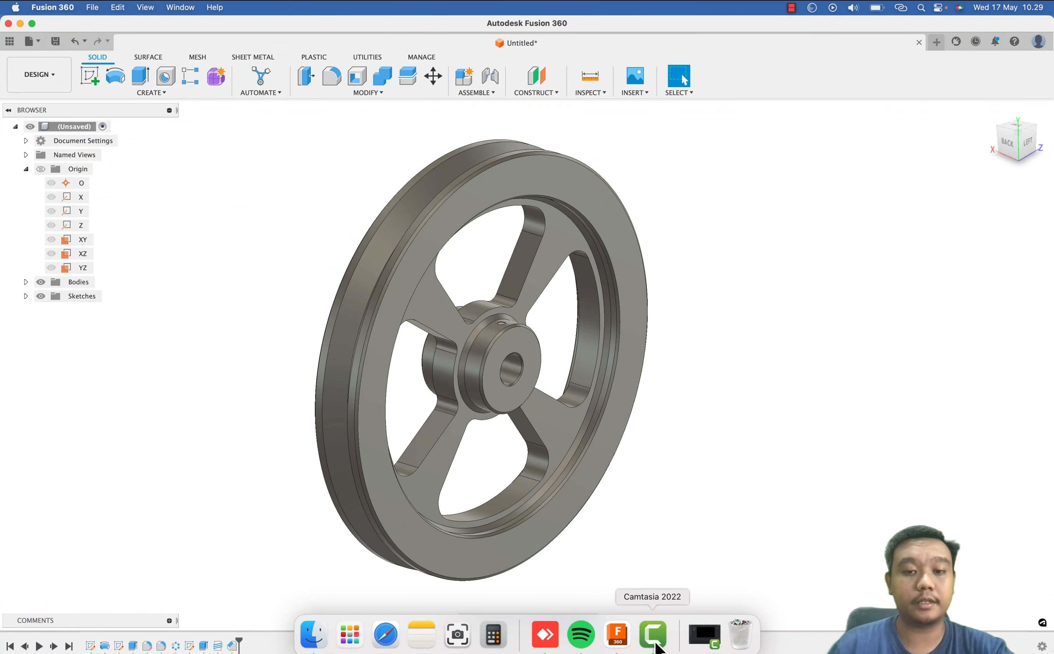